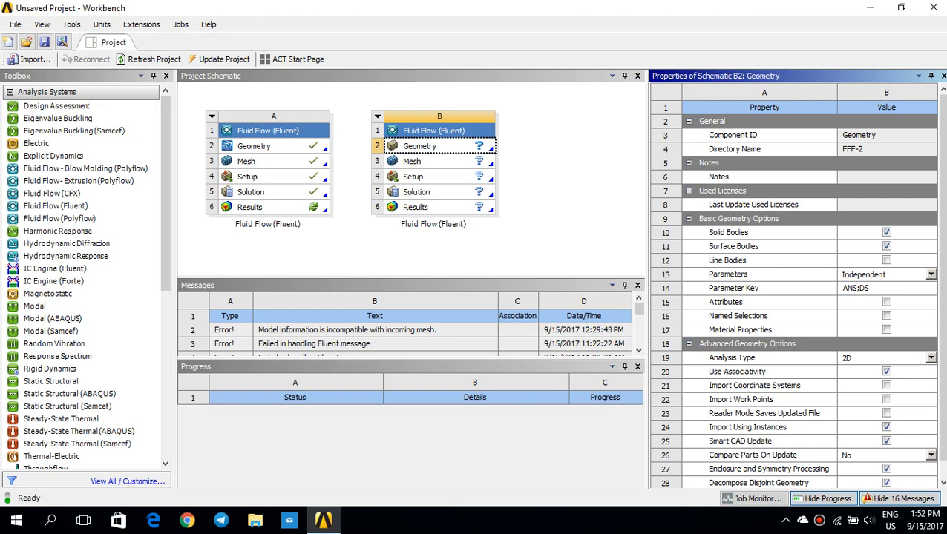
# Launch SpaceClaim from the Geometry cell of Fluid Flow system B.
pyautogui.doubleClick(440, 145)
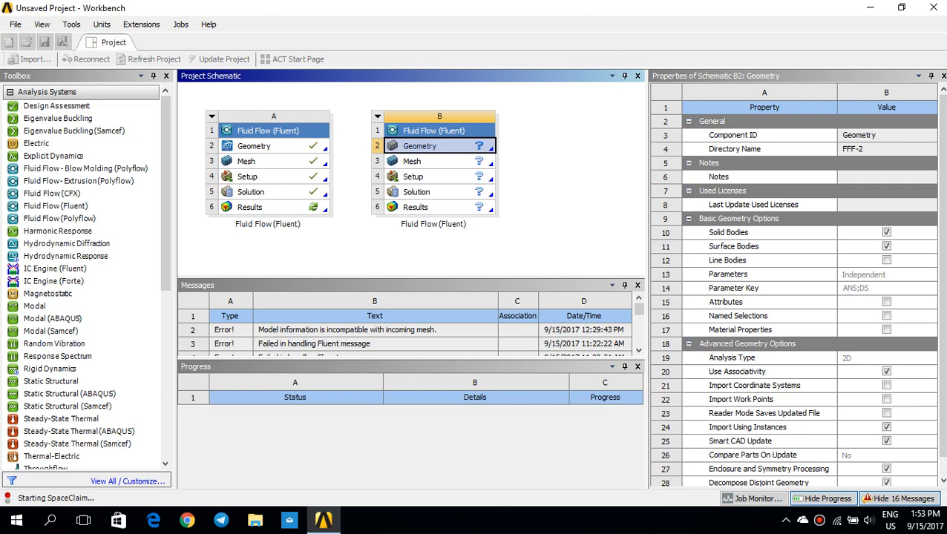
# Dismiss the welcome screen and review the document units in SpaceClaim Options.
pyautogui.click(440, 145)
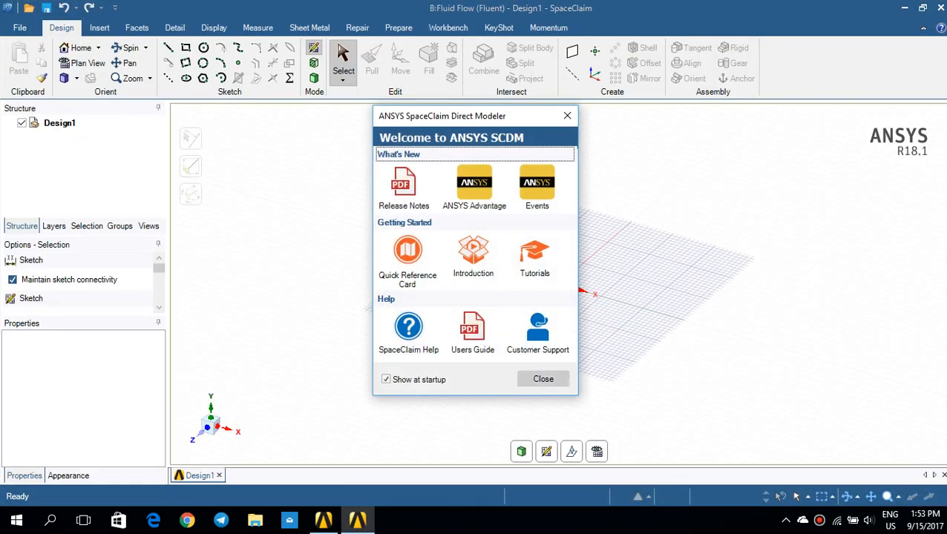
pyautogui.click(19, 26)
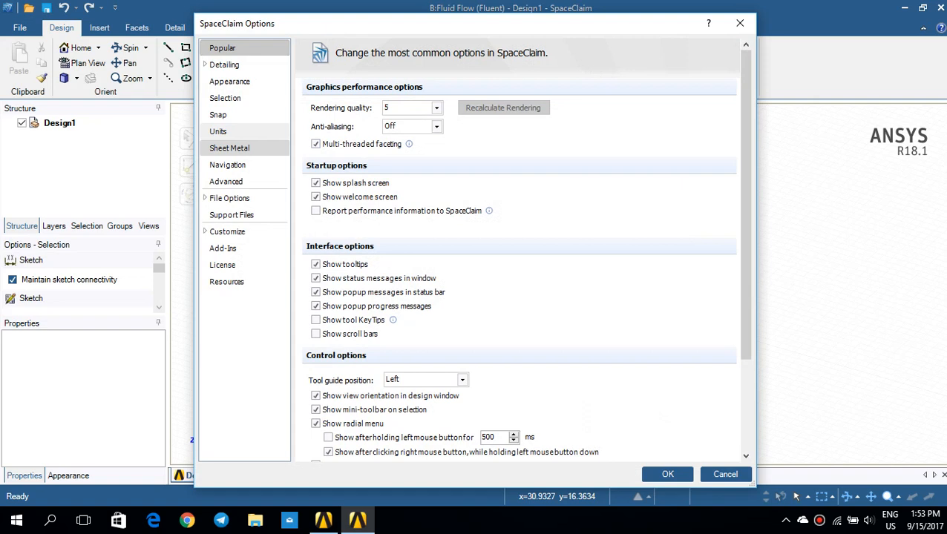
pyautogui.click(217, 131)
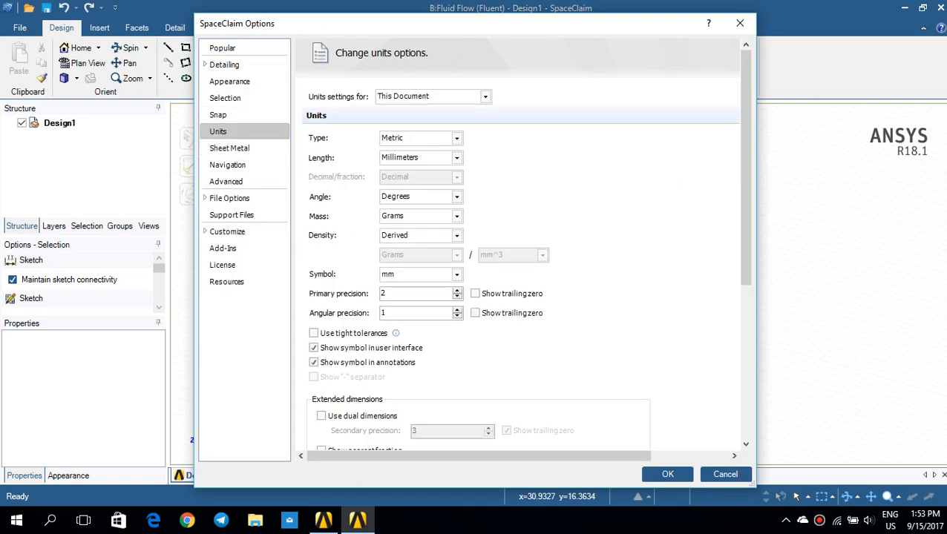
pyautogui.click(457, 157)
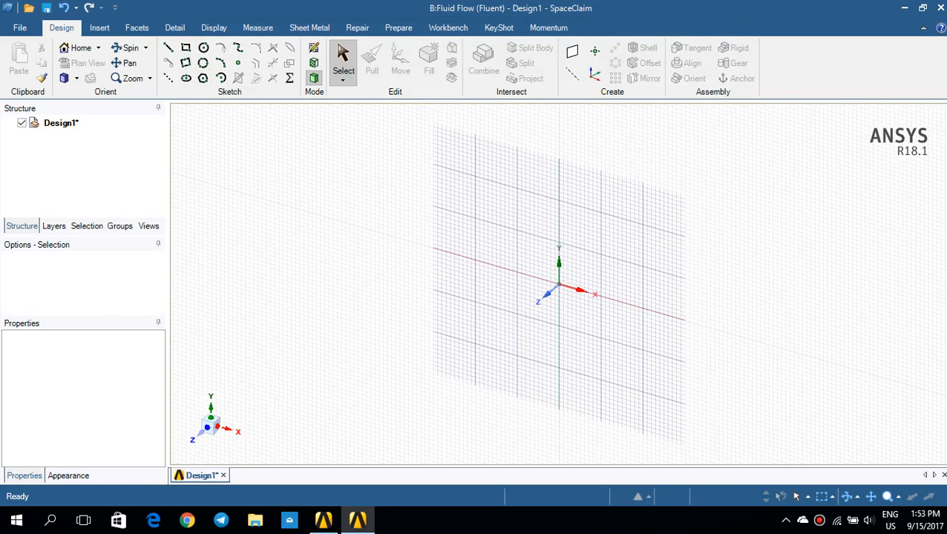
# Switch to plan view and sketch a circle centred on the origin.
pyautogui.click(313, 48)
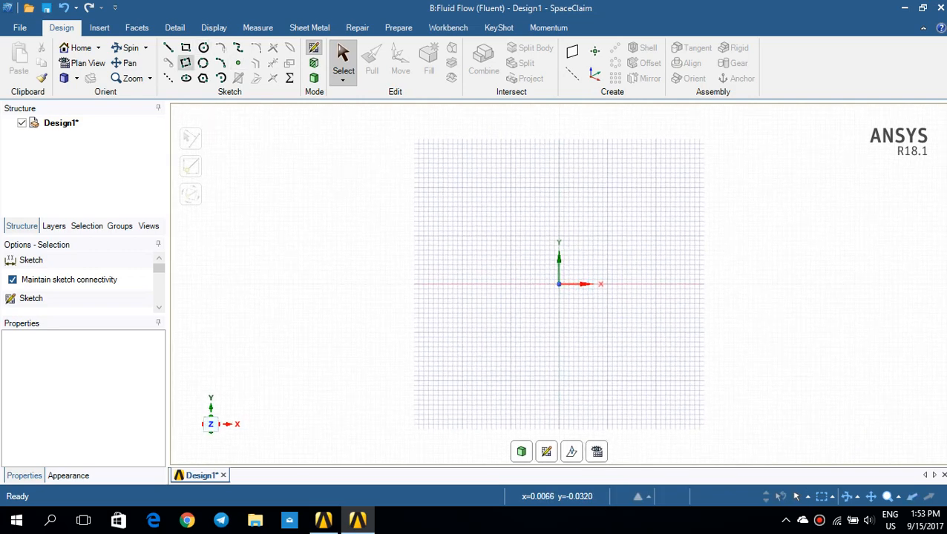
pyautogui.click(203, 48)
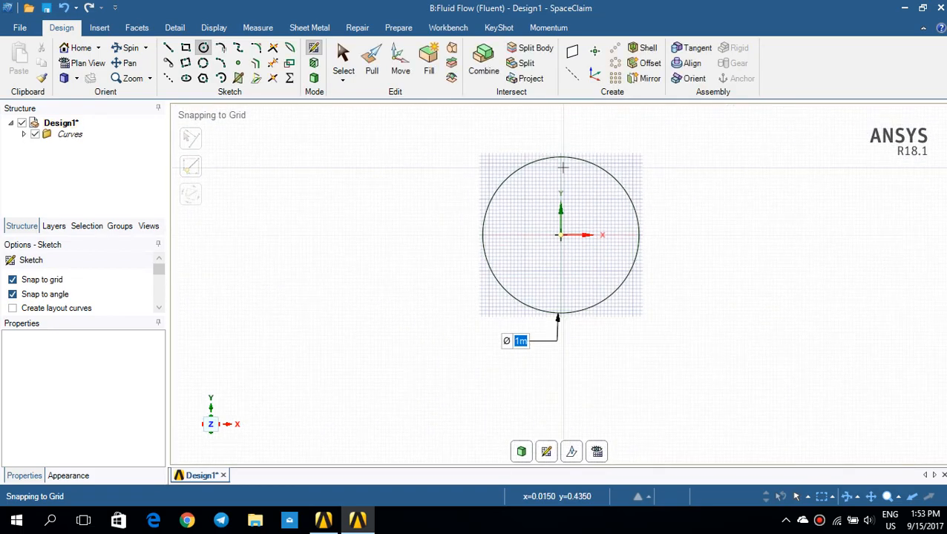
pyautogui.moveTo(522, 166)
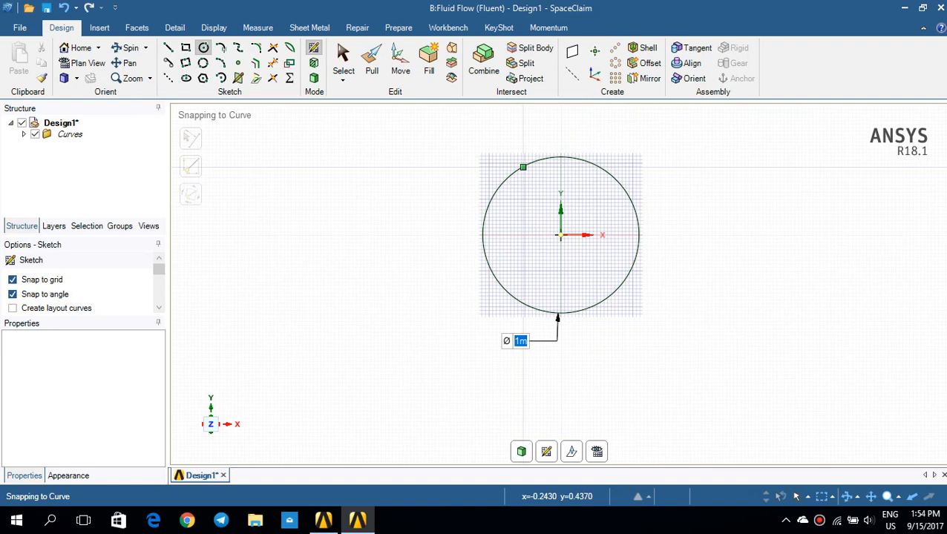
pyautogui.moveTo(561, 234)
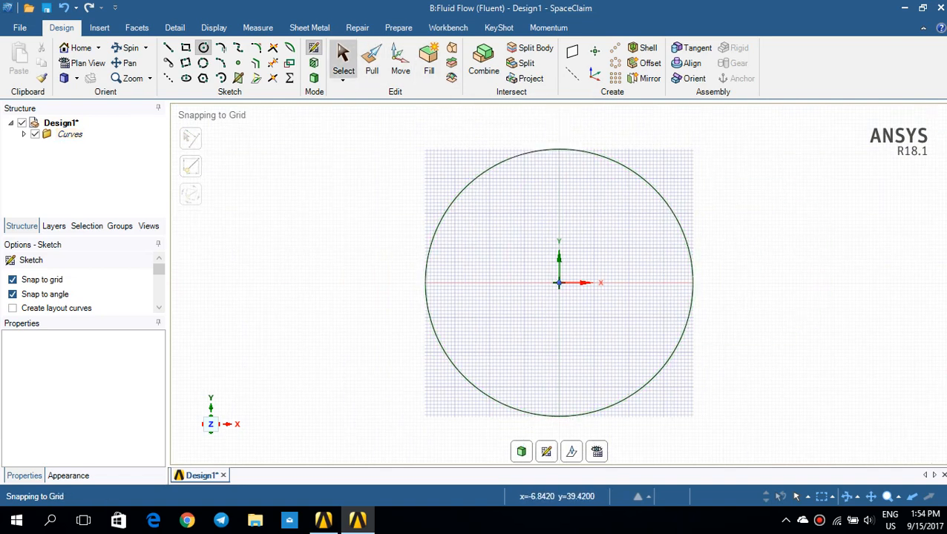
# Fill the circle into a surface and sketch a vertical line through its centre.
pyautogui.click(371, 60)
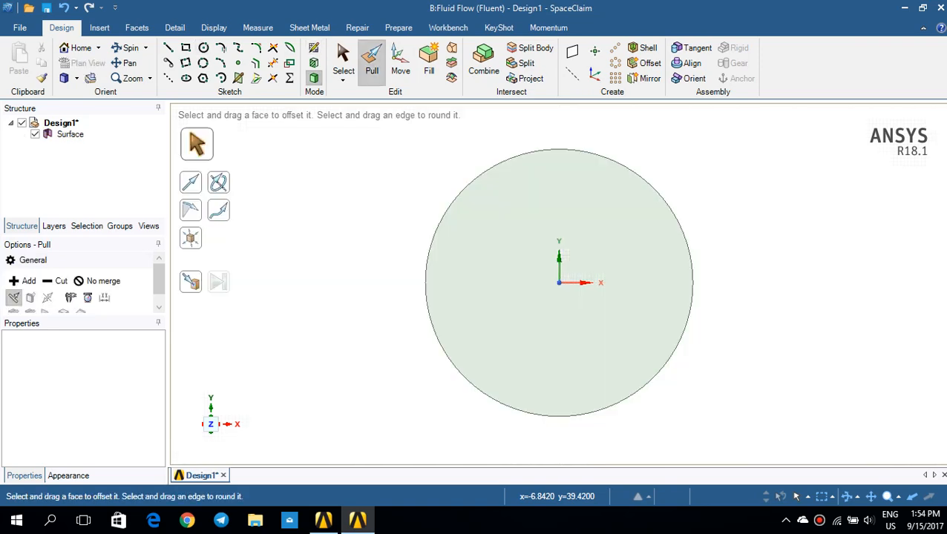
pyautogui.click(559, 282)
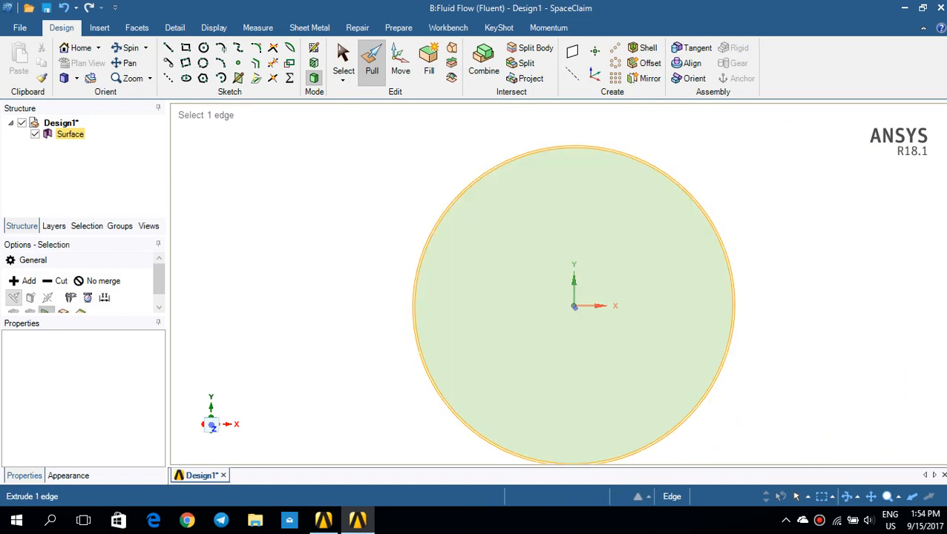
pyautogui.click(343, 60)
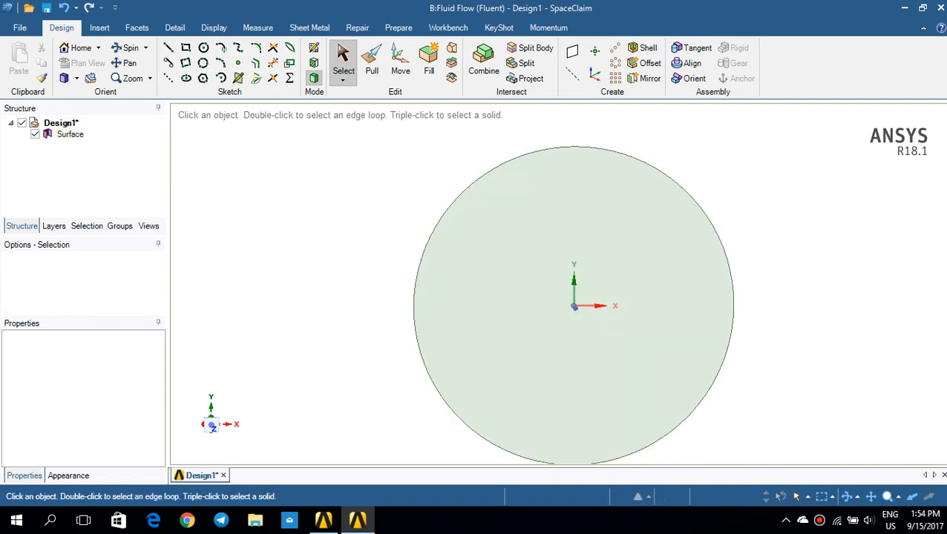
pyautogui.click(573, 304)
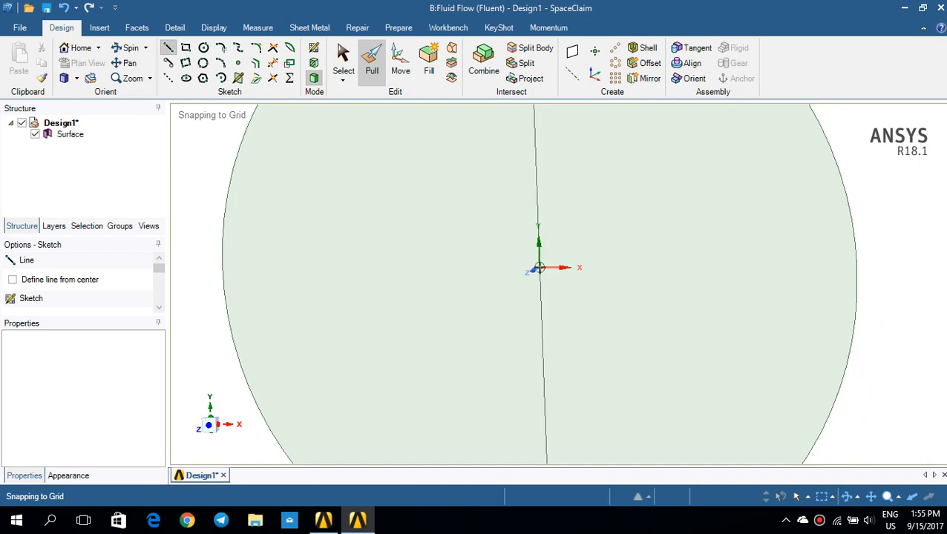
# Split the circular face along the line and remove the small central circle.
pyautogui.click(371, 62)
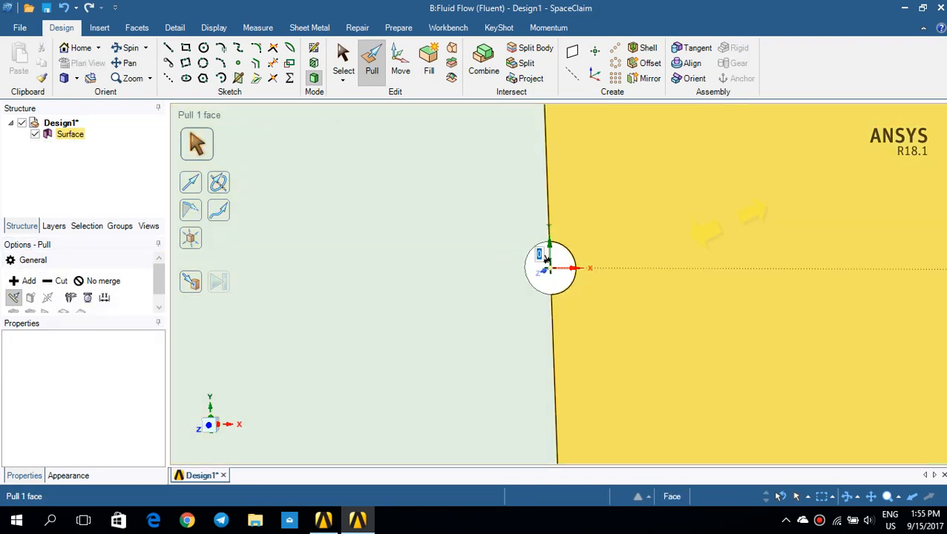
pyautogui.click(345, 59)
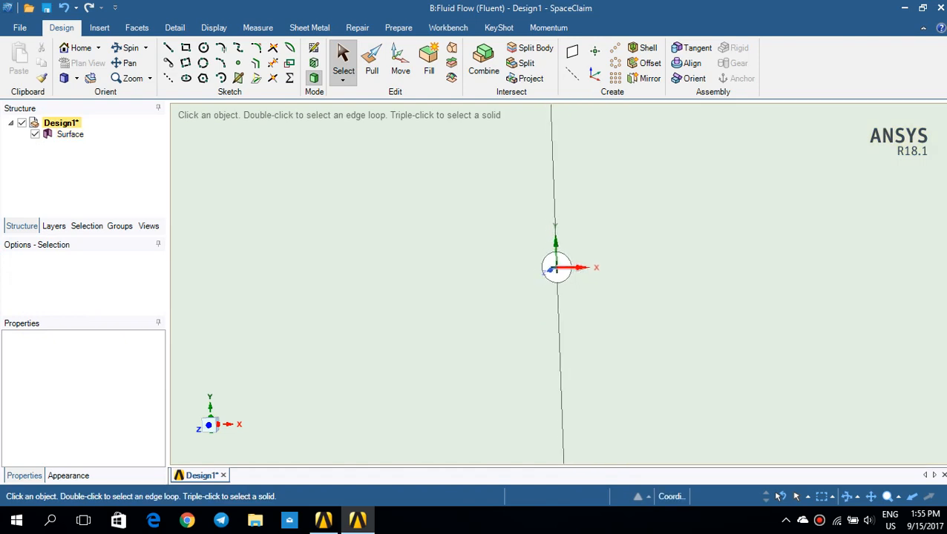
pyautogui.click(705, 279)
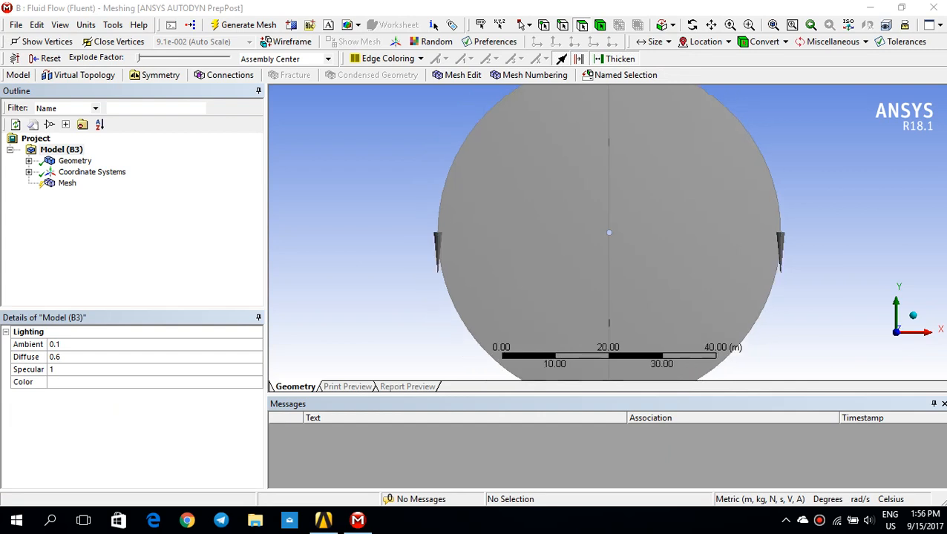
# Generate the default mesh over the circular domain and select the Mesh node.
pyautogui.scroll(3)
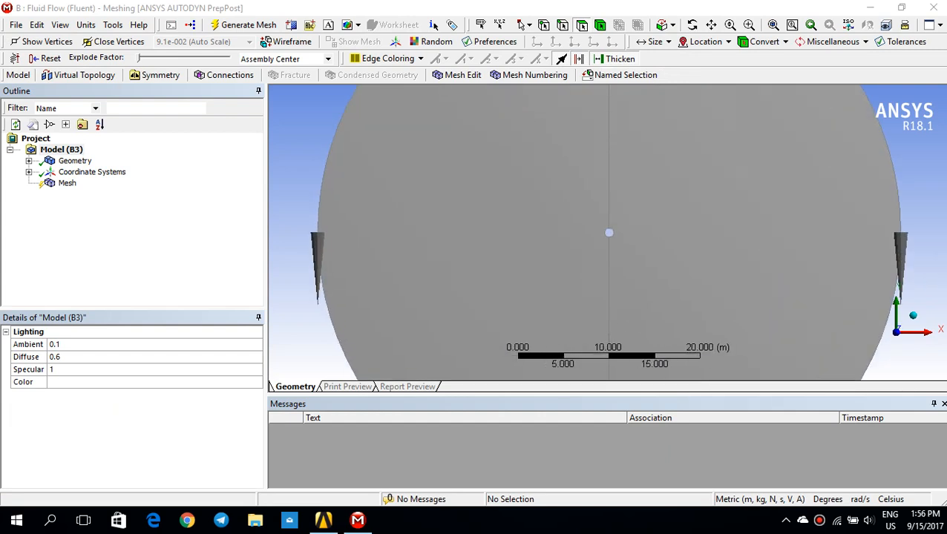
pyautogui.scroll(3)
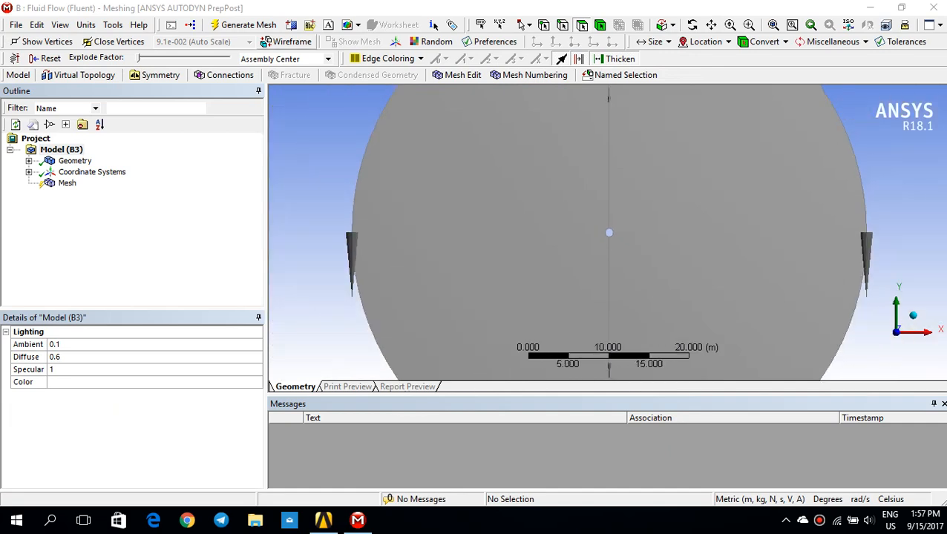
pyautogui.click(248, 24)
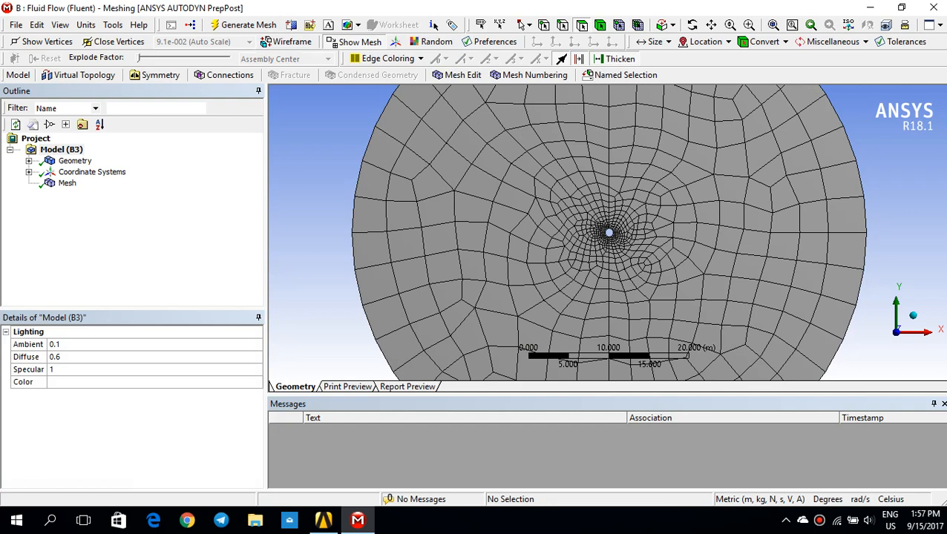
pyautogui.click(67, 183)
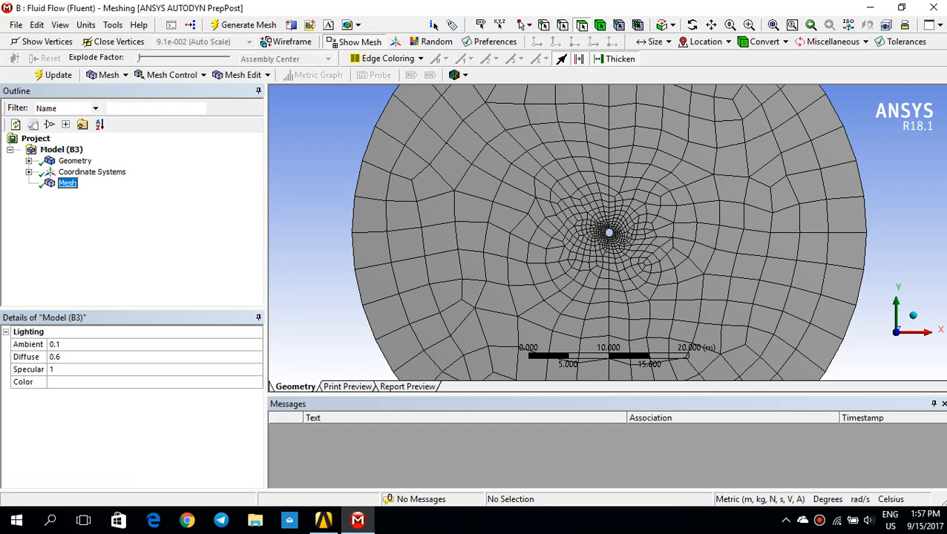
# Insert a mapped Face Meshing control scoped to both faces.
pyautogui.rightClick(69, 183)
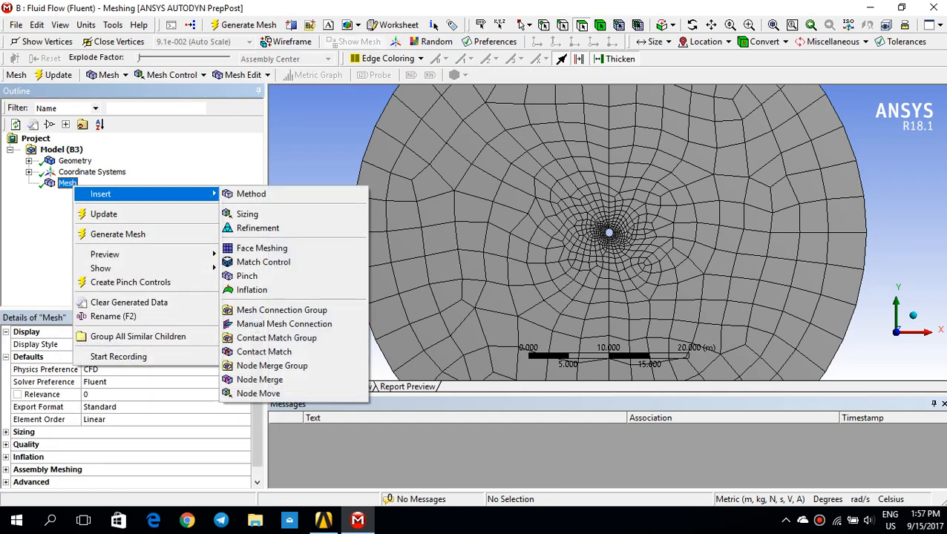
pyautogui.click(261, 248)
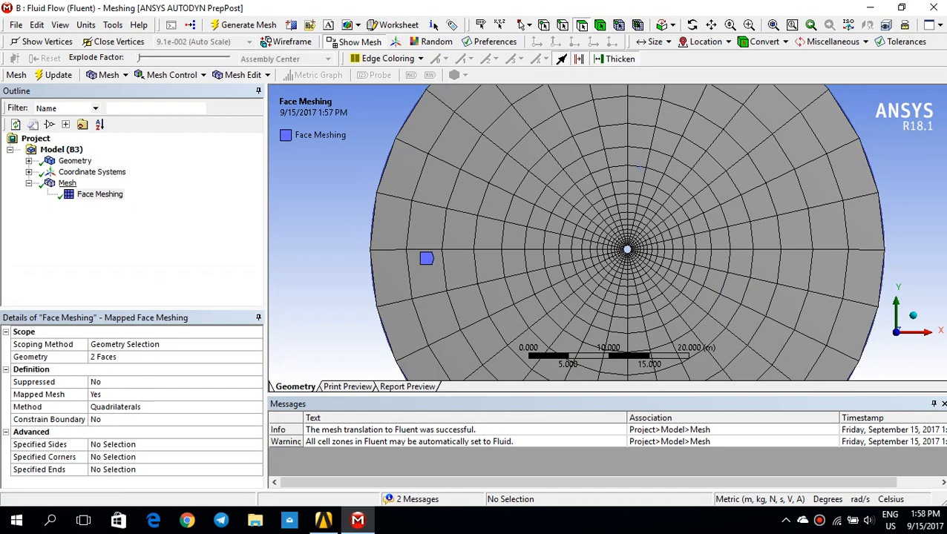
pyautogui.rightClick(67, 183)
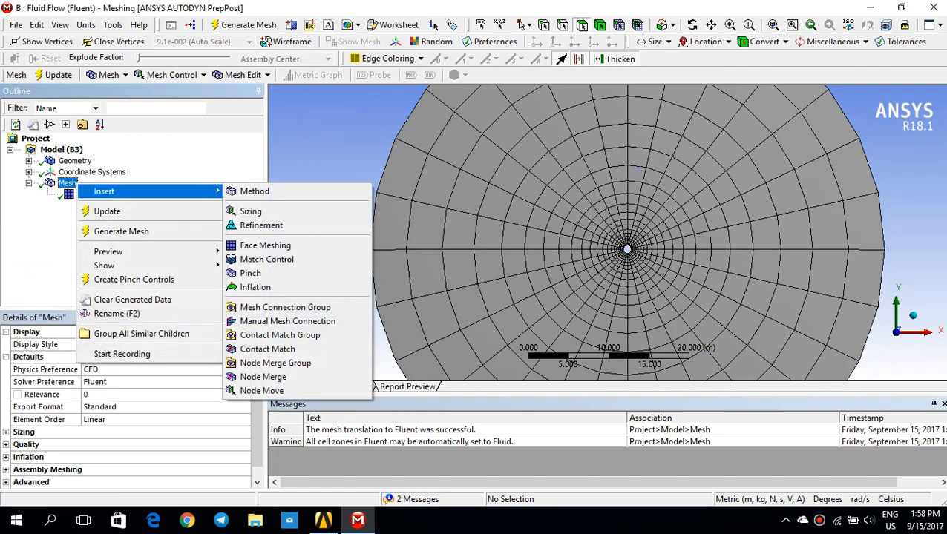
# Add an Edge Sizing on the four cylinder edges with 96 hard divisions.
pyautogui.click(251, 211)
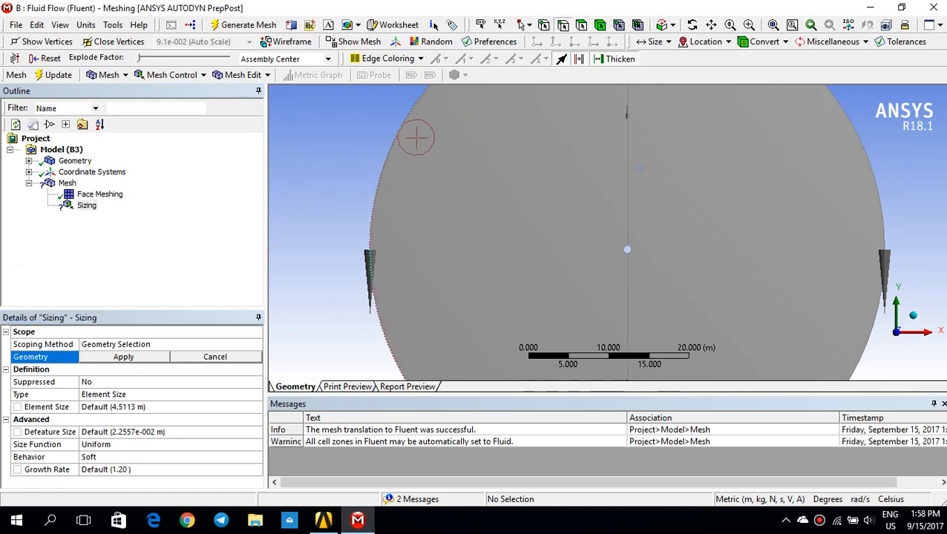
pyautogui.click(87, 204)
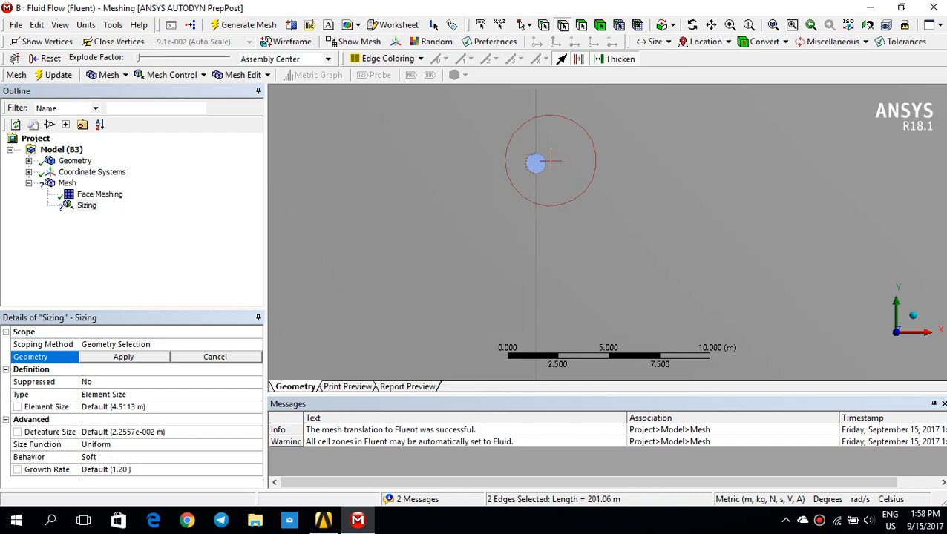
pyautogui.click(536, 163)
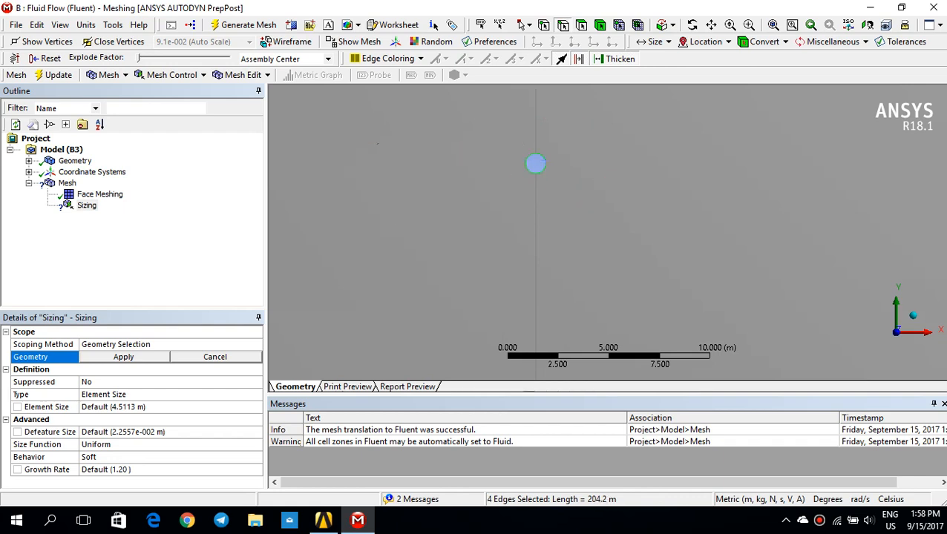
pyautogui.click(123, 357)
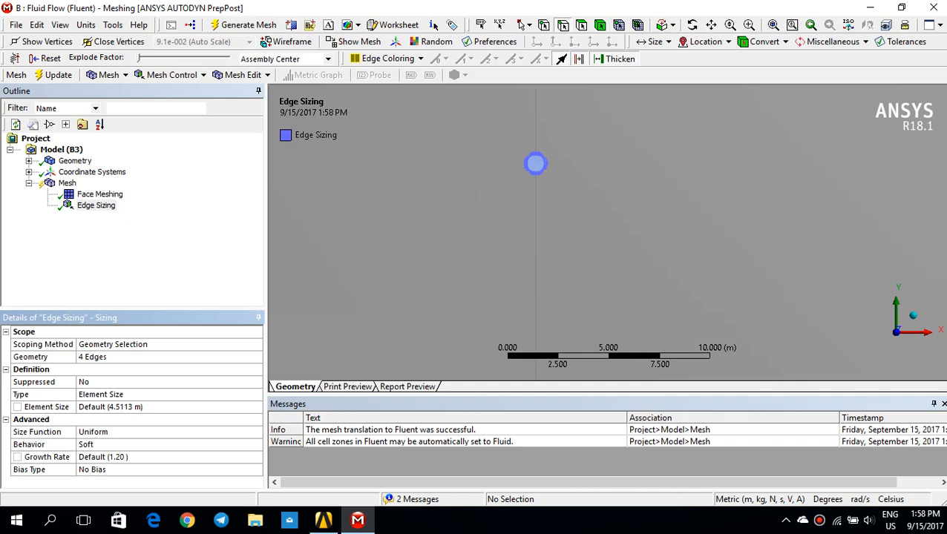
pyautogui.click(255, 394)
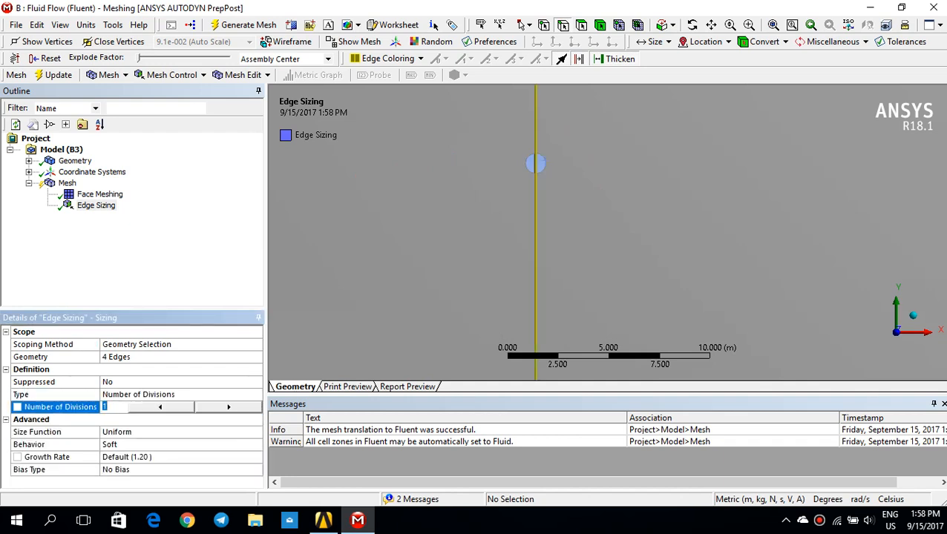
pyautogui.write('96')
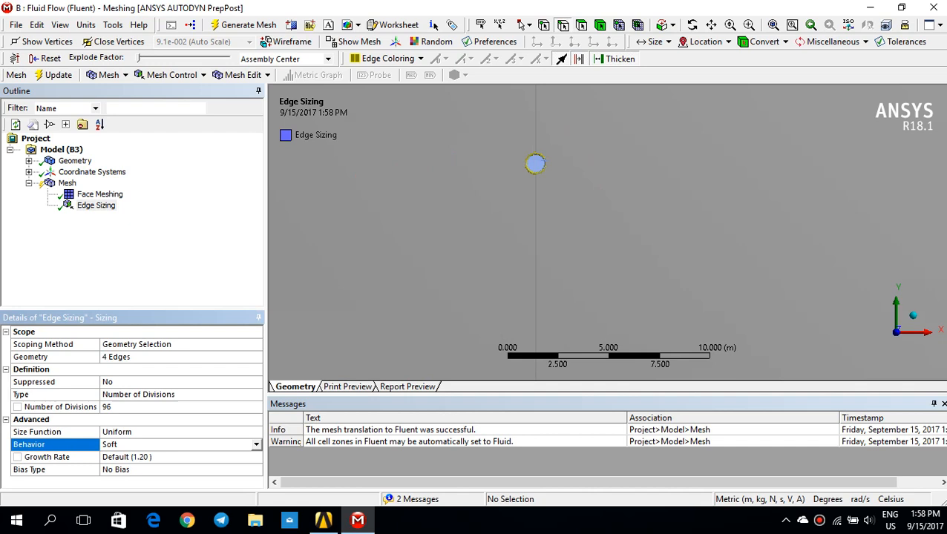
pyautogui.click(255, 444)
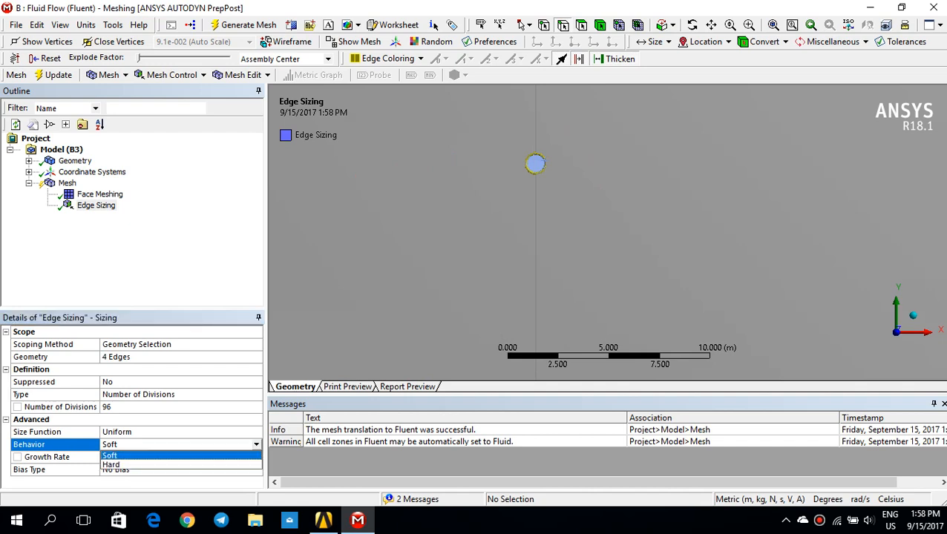
pyautogui.click(111, 465)
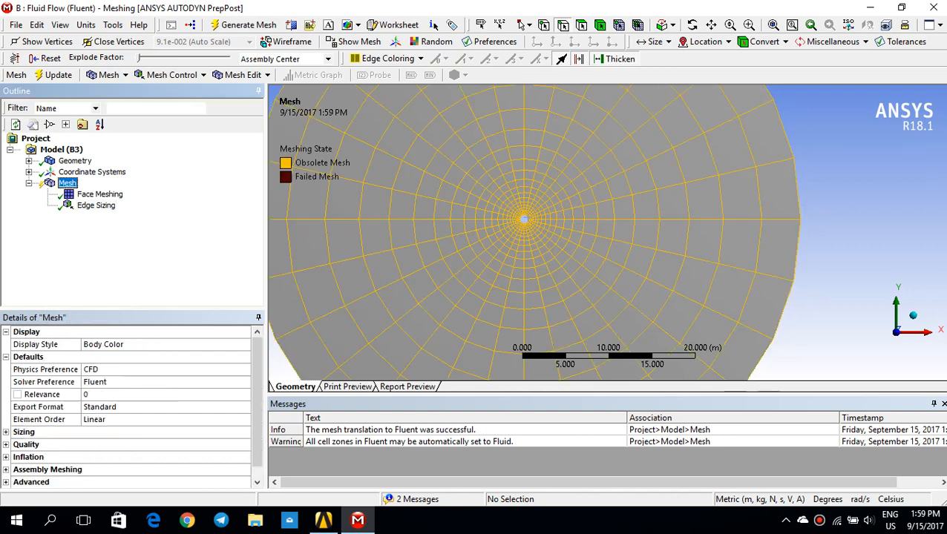
# Add Edge Sizing 2 on one radial edge: 96 hard divisions, bias factor 400.
pyautogui.rightClick(67, 182)
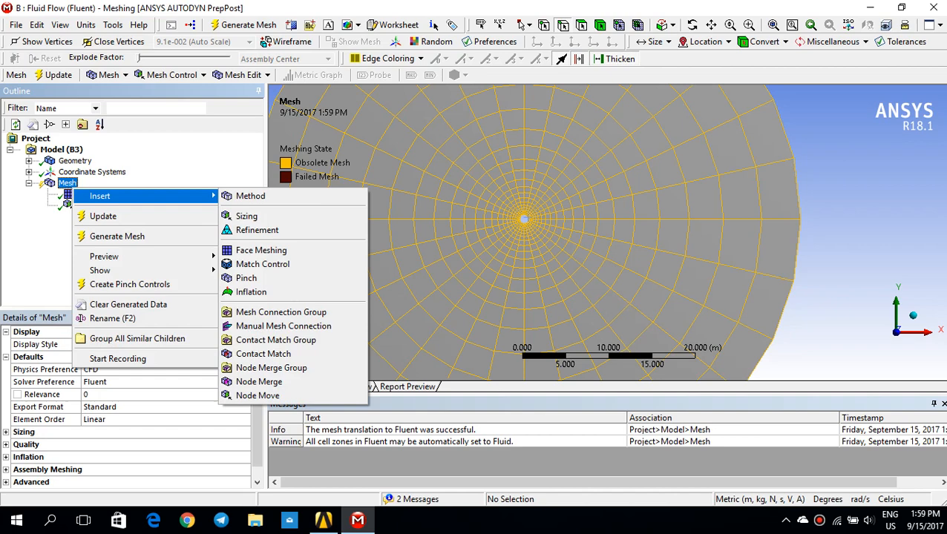
pyautogui.click(246, 217)
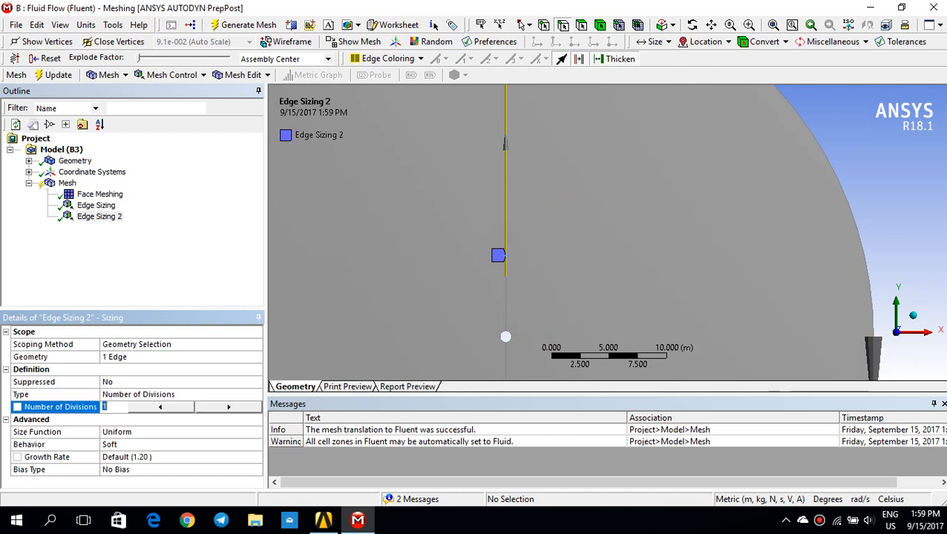
pyautogui.write('96')
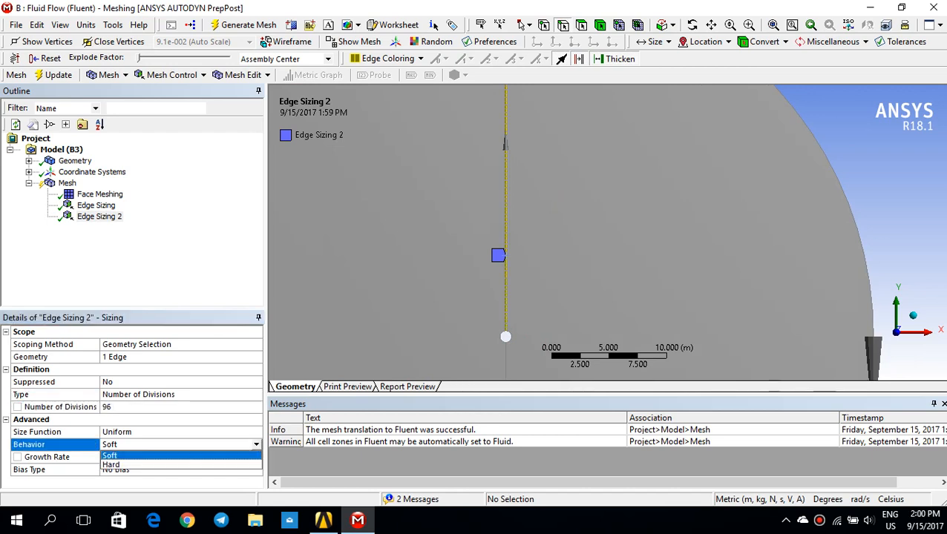
pyautogui.click(111, 463)
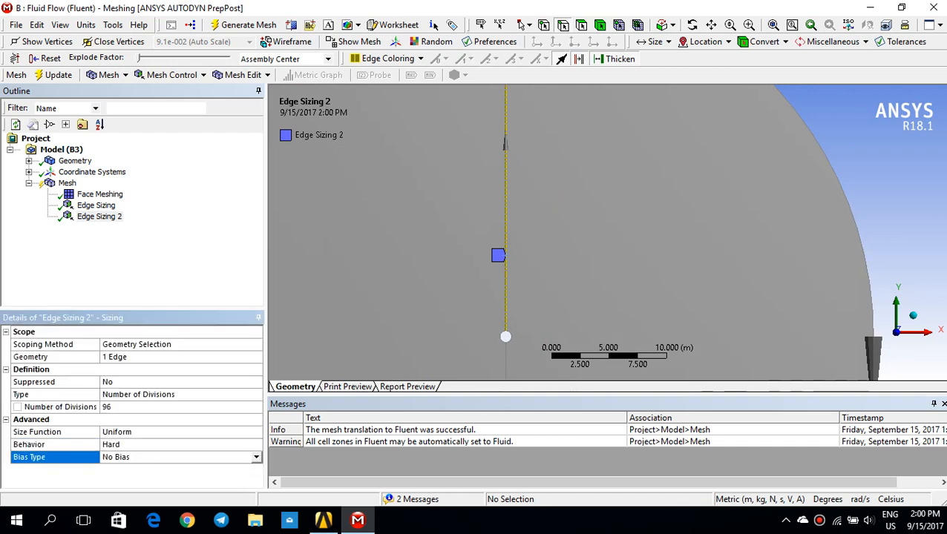
pyautogui.click(255, 457)
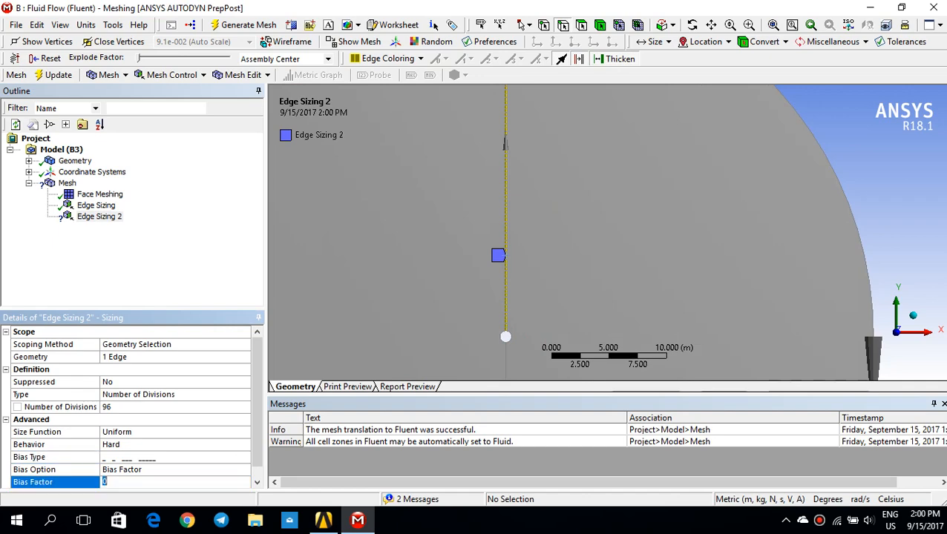
pyautogui.write('400.')
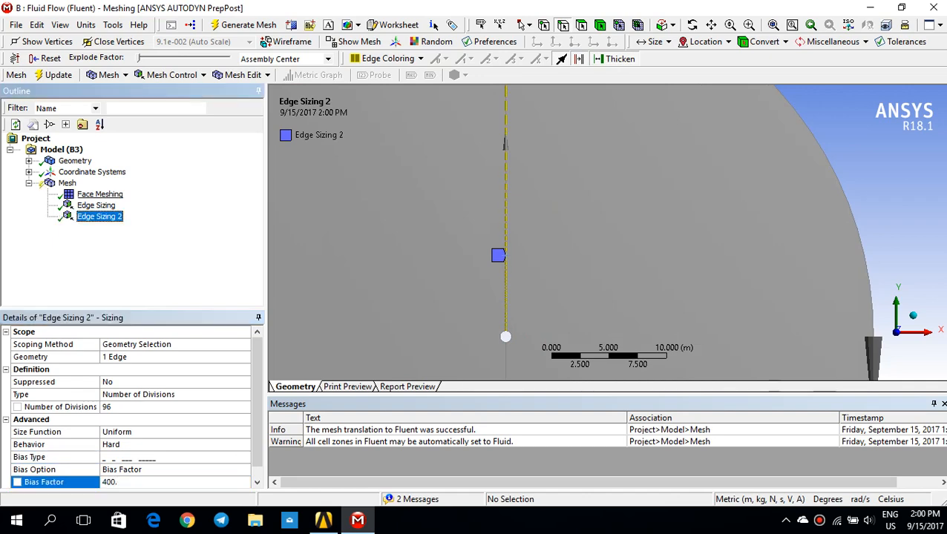
# Add Edge Sizing 3 on another edge with 96 hard divisions and bias 400, then regenerate the mesh.
pyautogui.rightClick(66, 182)
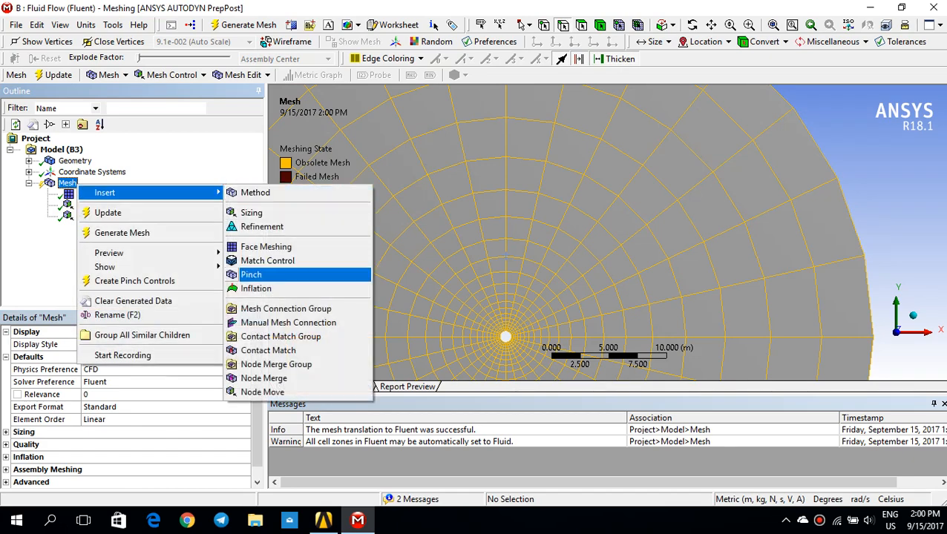
pyautogui.click(251, 212)
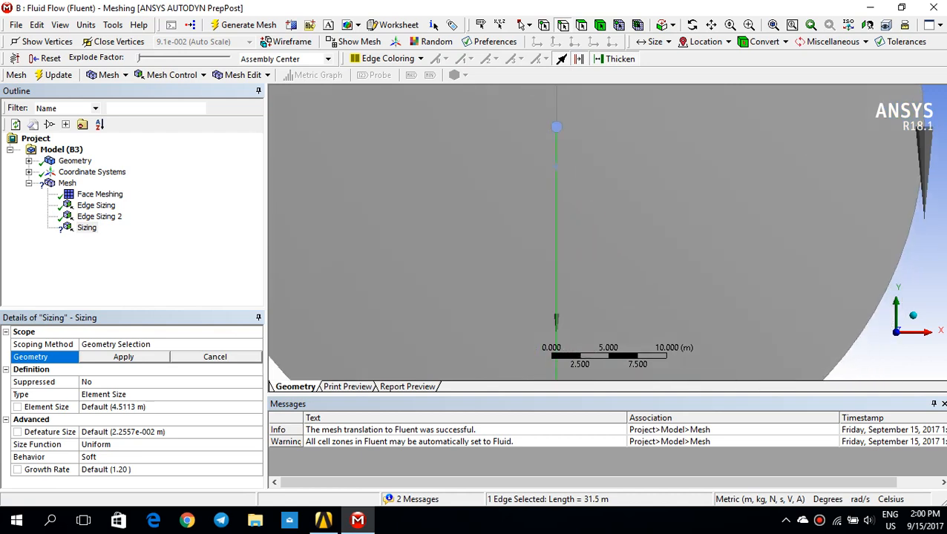
pyautogui.click(255, 395)
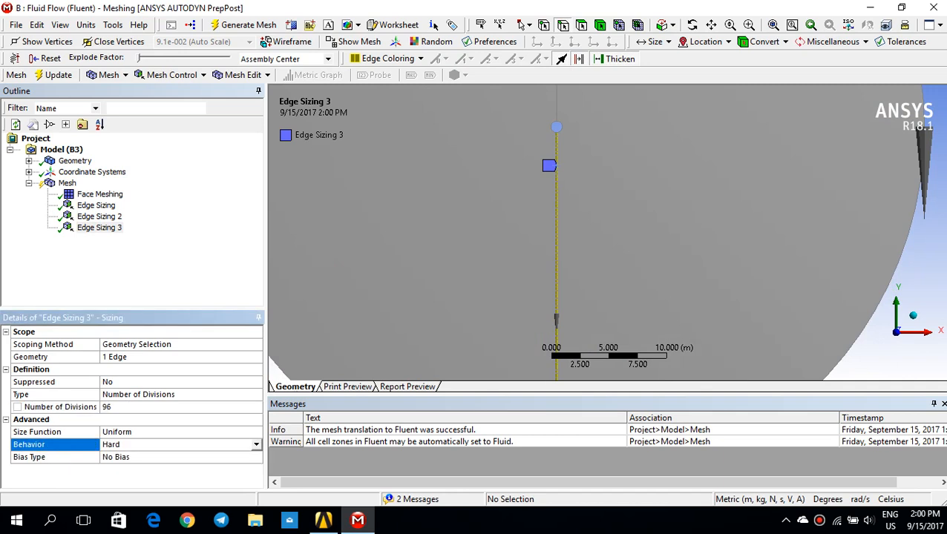
pyautogui.click(56, 457)
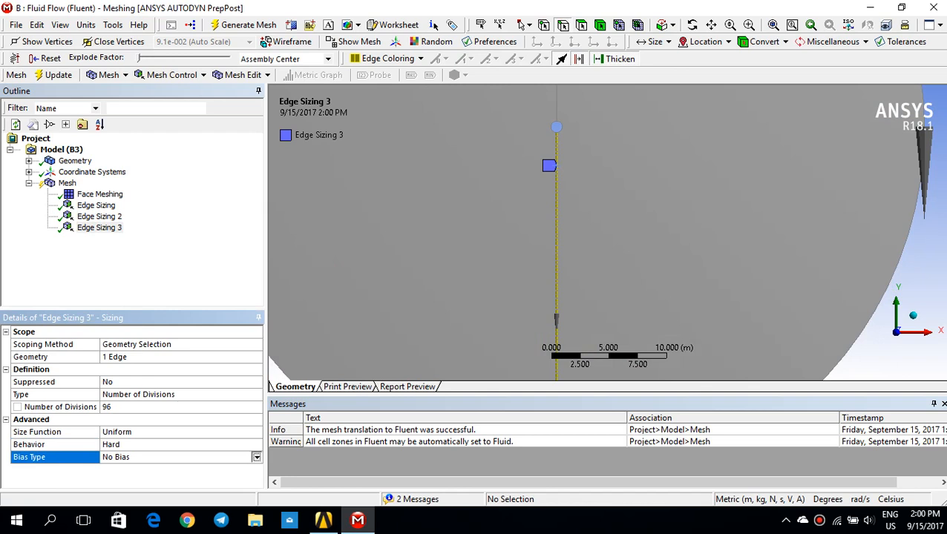
pyautogui.click(178, 457)
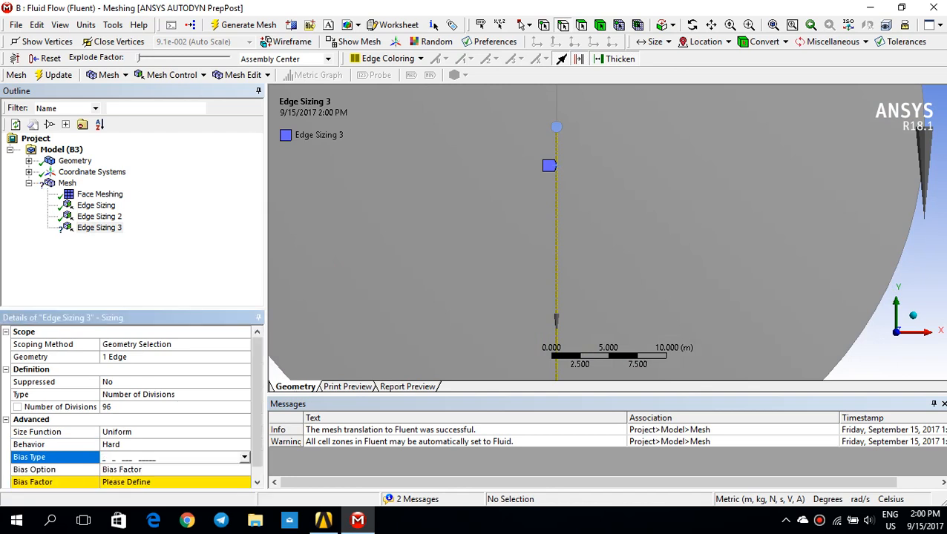
pyautogui.write('400.')
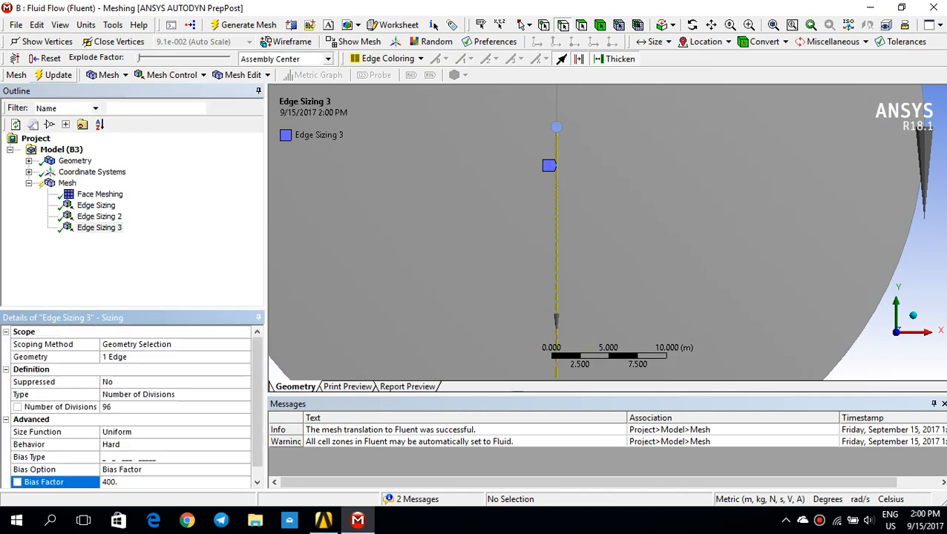
pyautogui.click(246, 23)
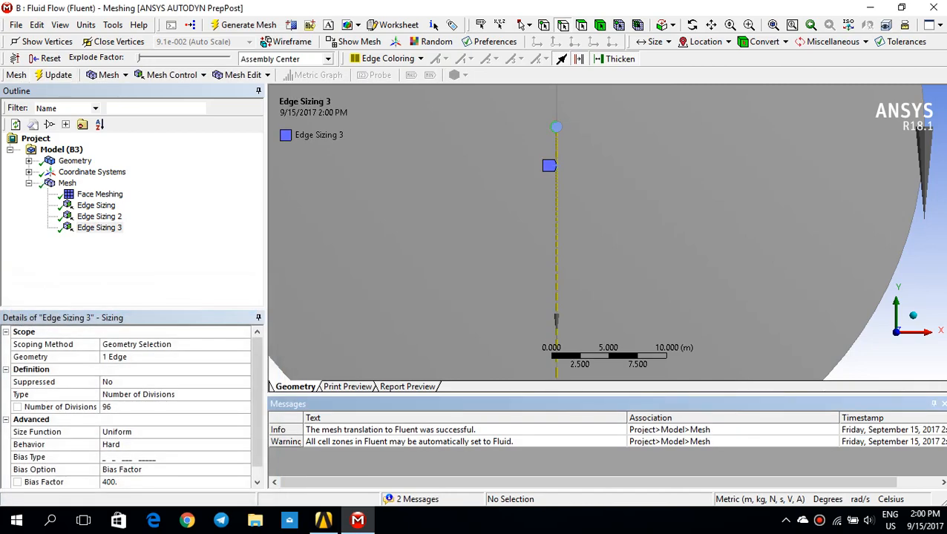
pyautogui.click(360, 42)
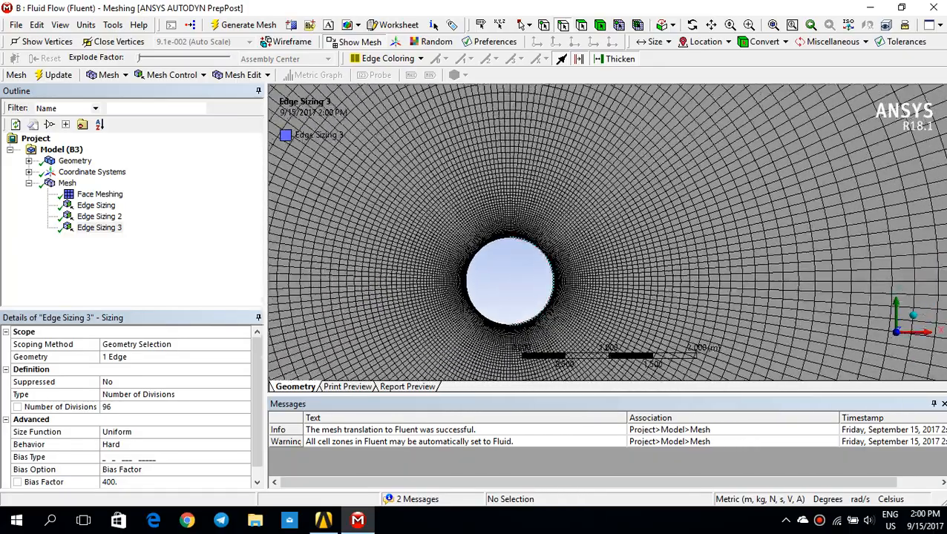
# Zoom in around the cylinder to inspect the regenerated graded mesh.
pyautogui.scroll(3)
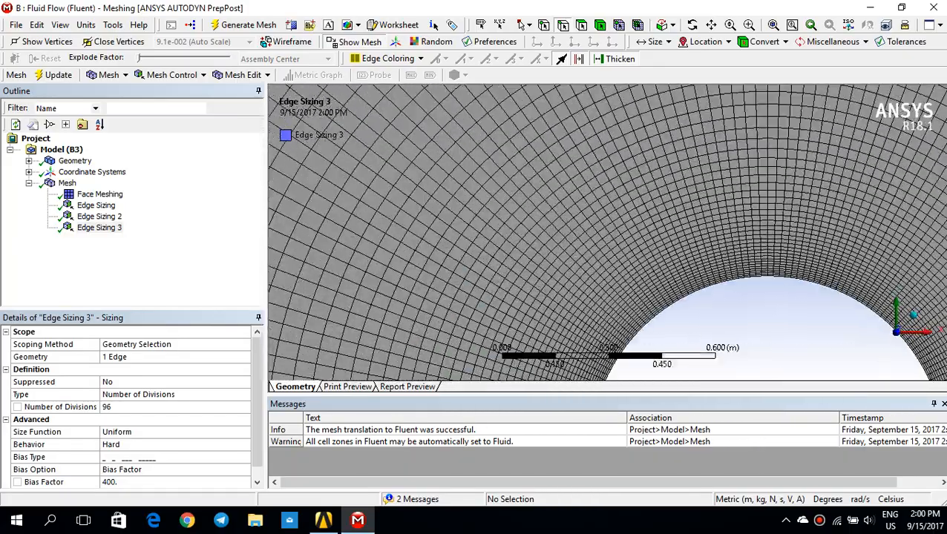
pyautogui.scroll(3)
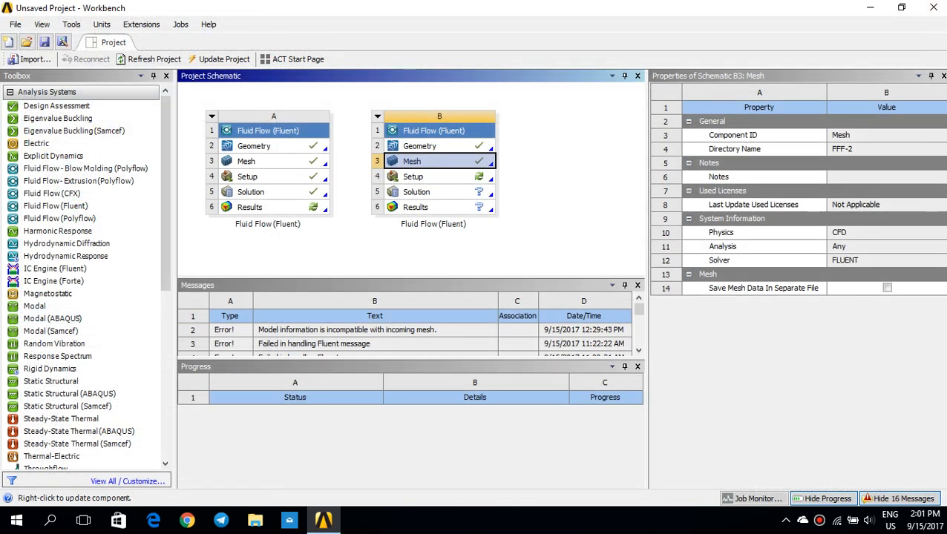
# Launch Fluent from system B's Setup cell in 2D with Double Precision enabled.
pyautogui.click(412, 175)
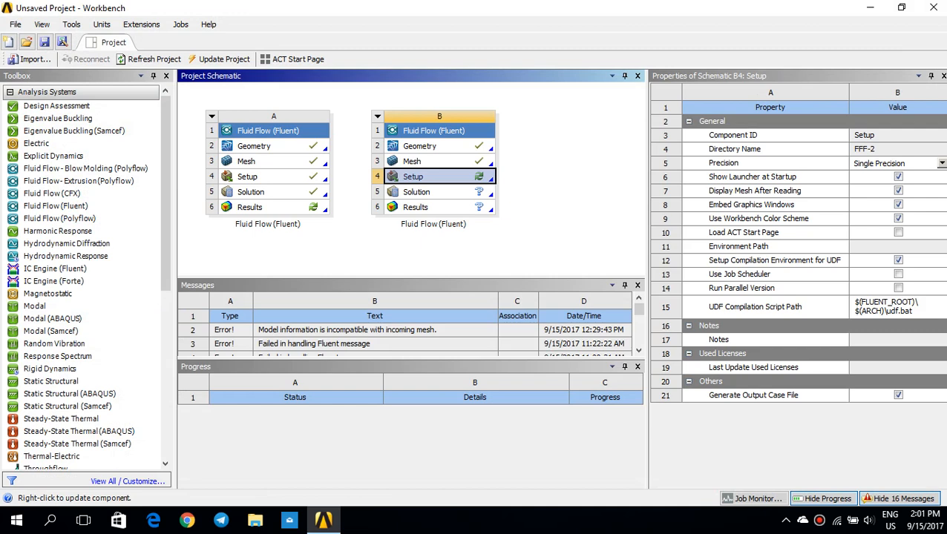
pyautogui.doubleClick(413, 175)
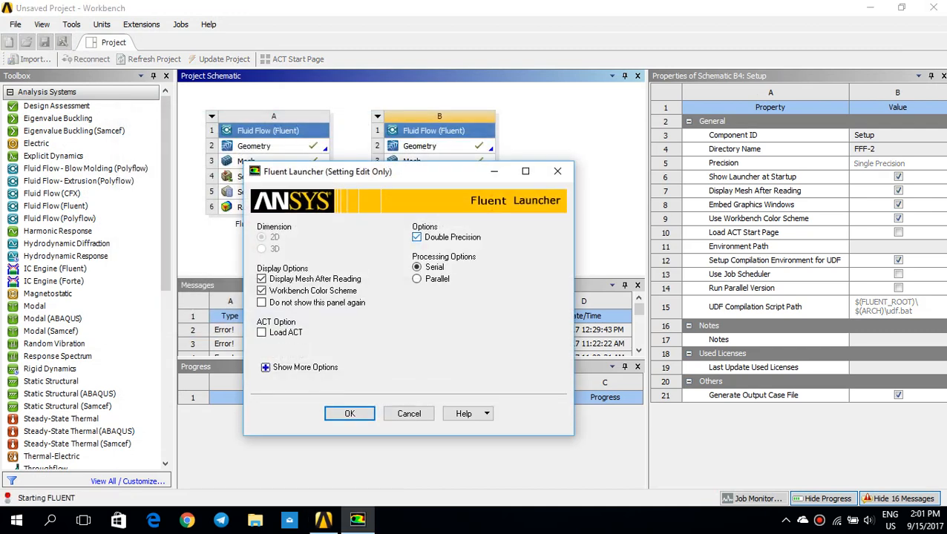
pyautogui.click(350, 413)
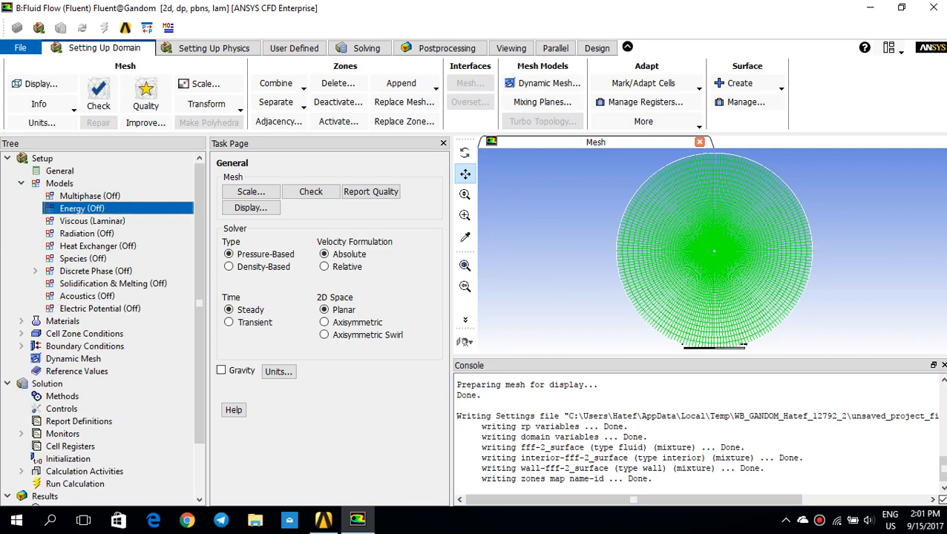
pyautogui.click(83, 258)
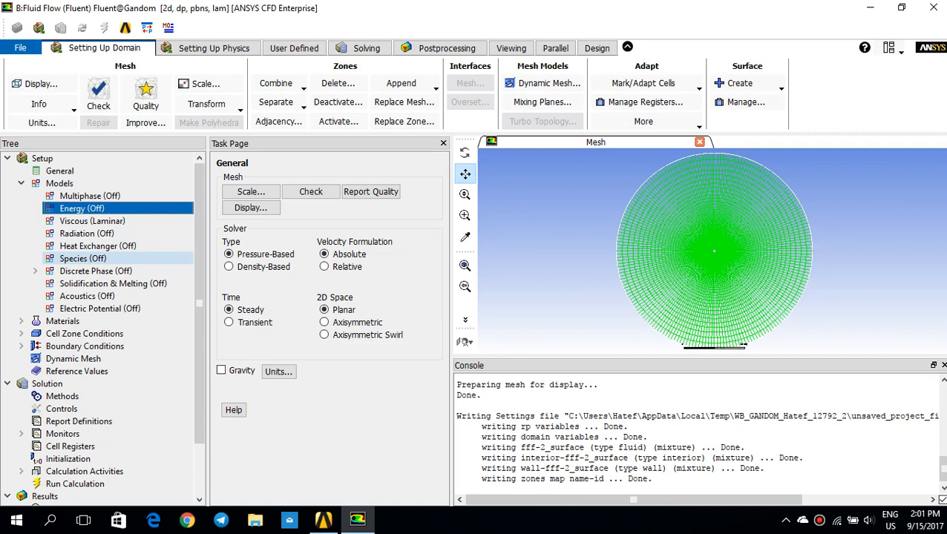
pyautogui.click(92, 219)
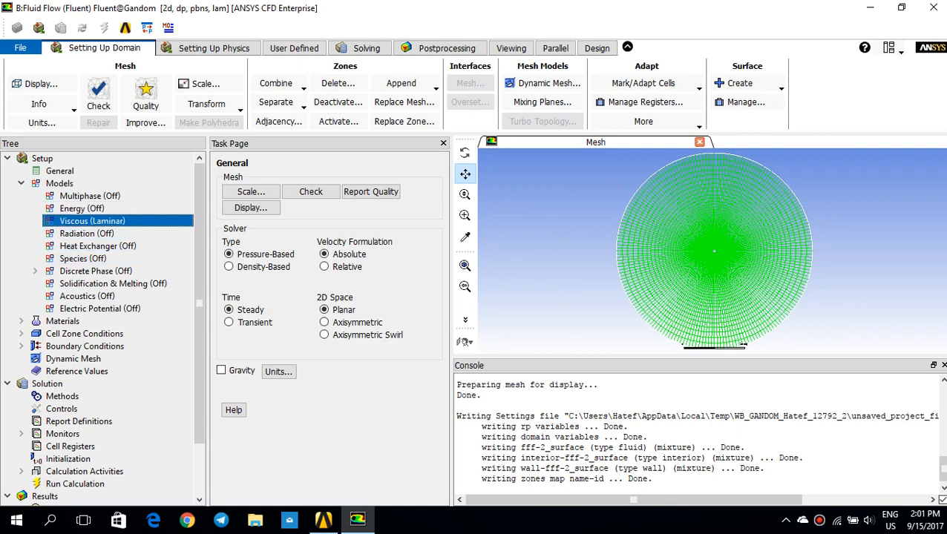
pyautogui.doubleClick(92, 220)
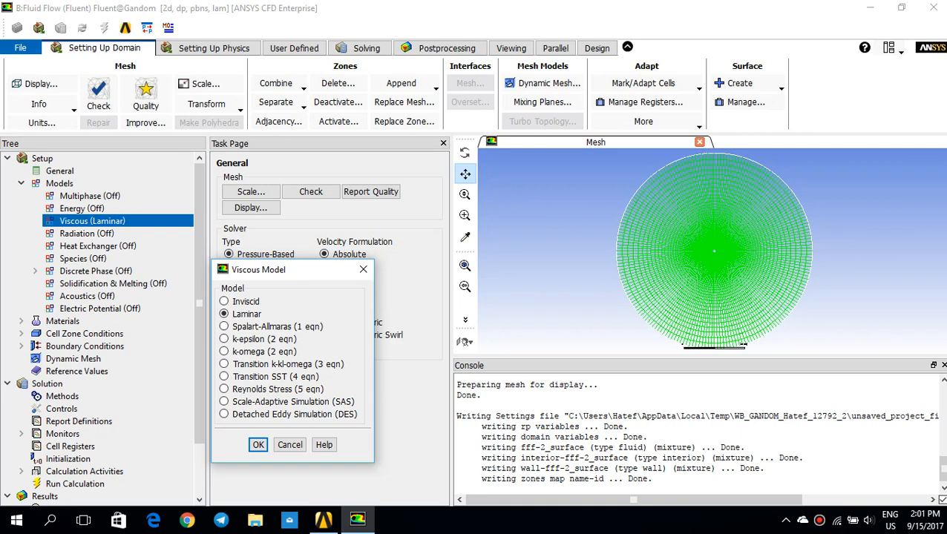
pyautogui.click(258, 445)
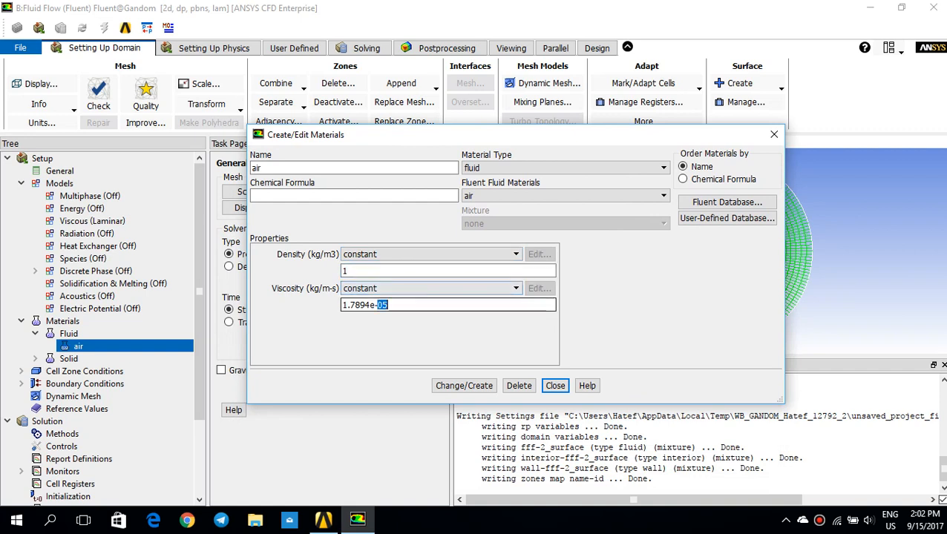
# Set air viscosity to 0.05 kg/m-s, apply it, and expand Boundary Conditions.
pyautogui.write('0.')
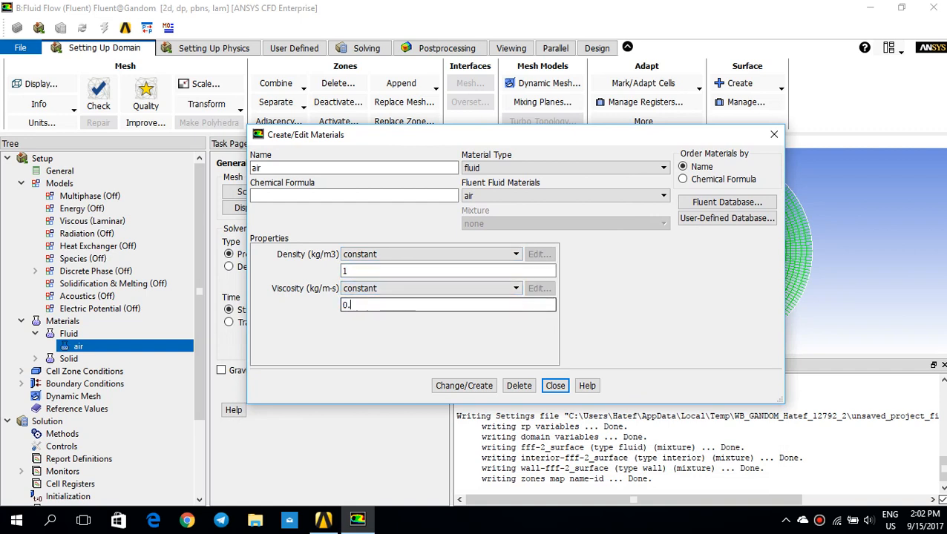
pyautogui.write('05')
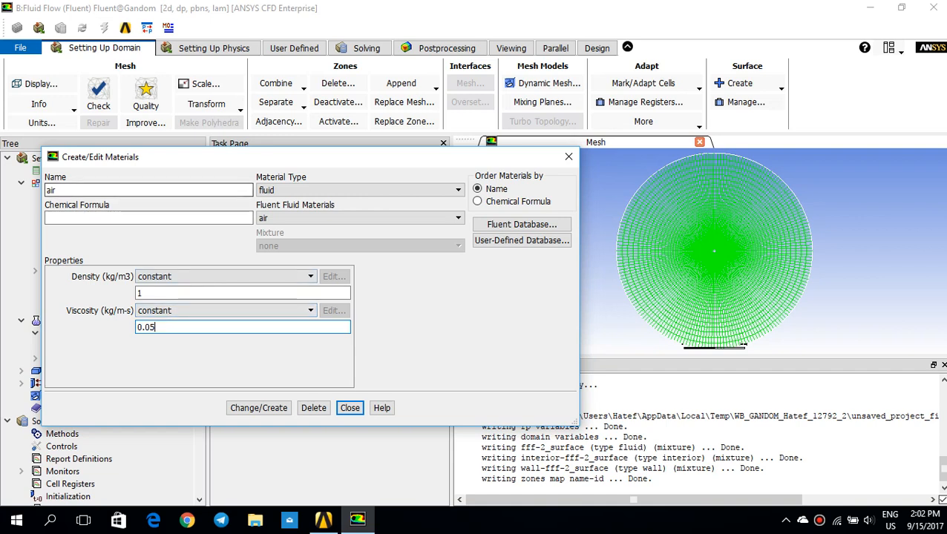
pyautogui.click(258, 408)
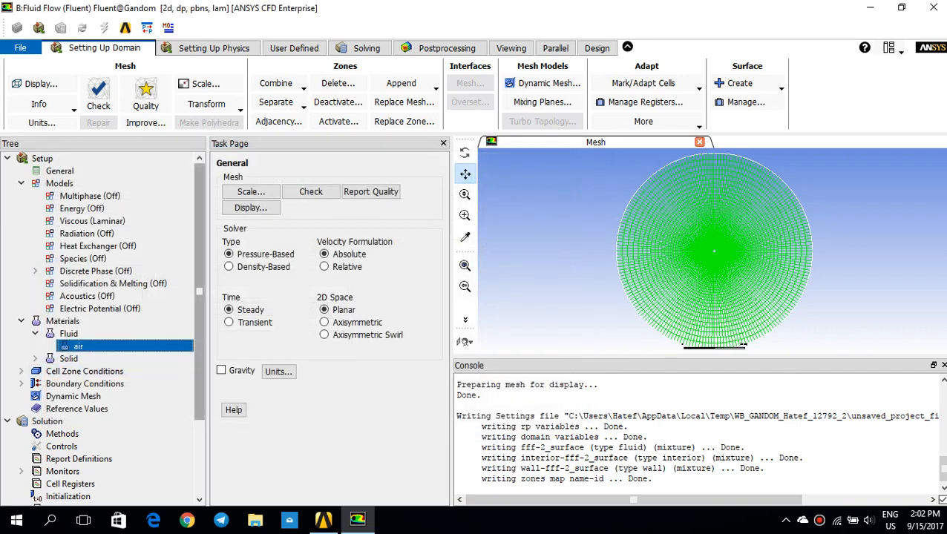
pyautogui.click(85, 383)
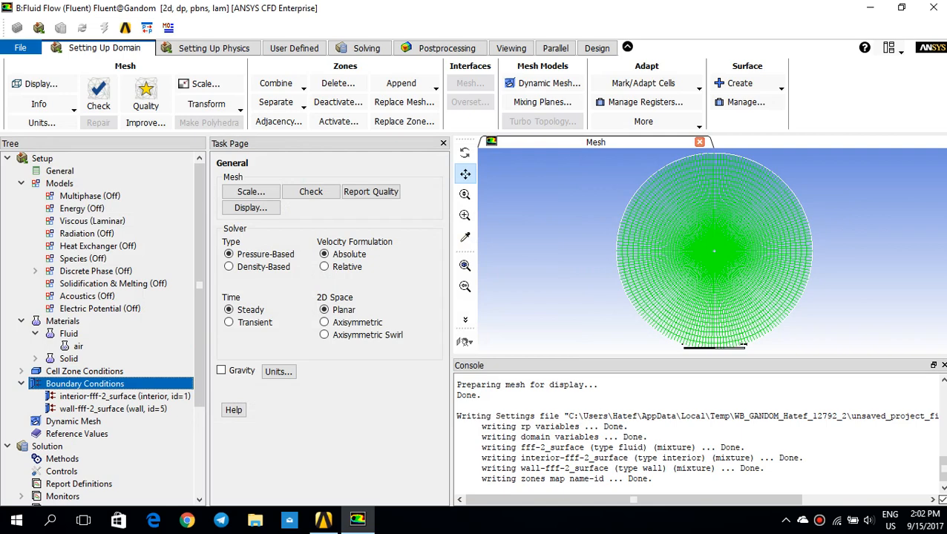
# Close Fluent and confirm, returning to the Workbench project schematic.
pyautogui.click(933, 7)
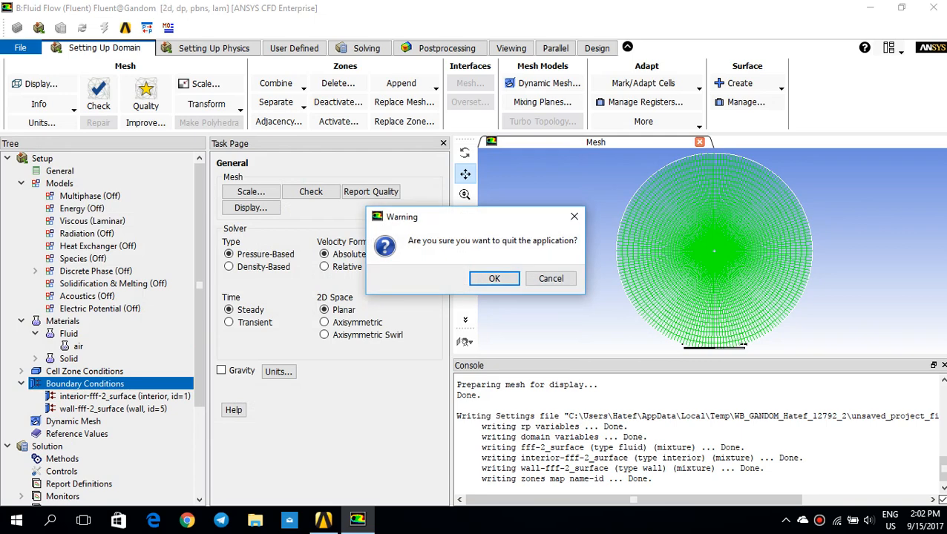
pyautogui.click(550, 279)
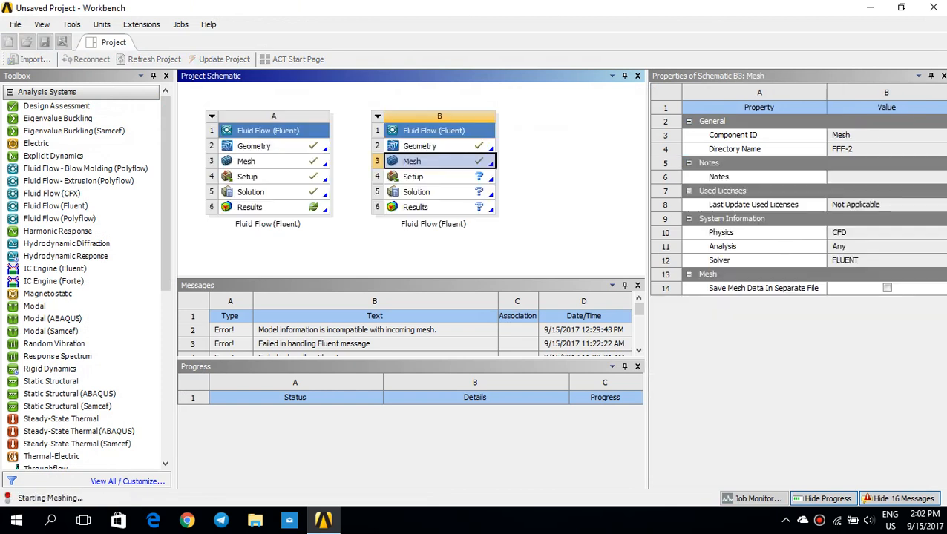
# Reopen system B's Mesh cell in ANSYS Meshing.
pyautogui.click(439, 160)
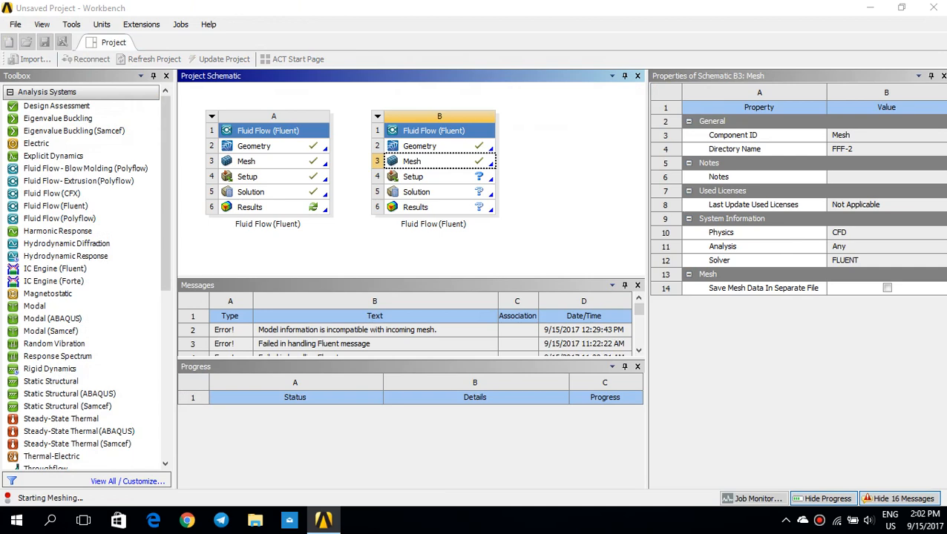
pyautogui.doubleClick(411, 160)
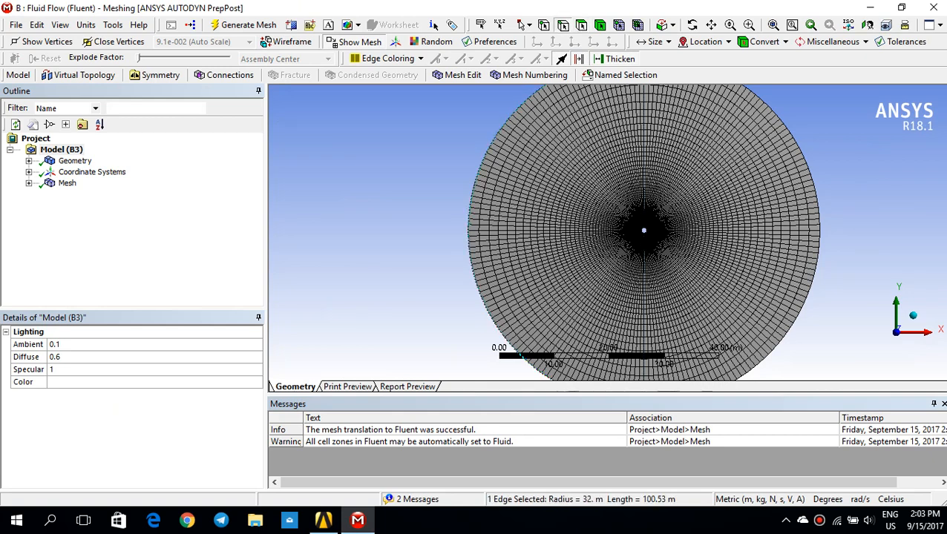
# Create a named selection called Inlet from the selected outer boundary edge.
pyautogui.rightClick(644, 230)
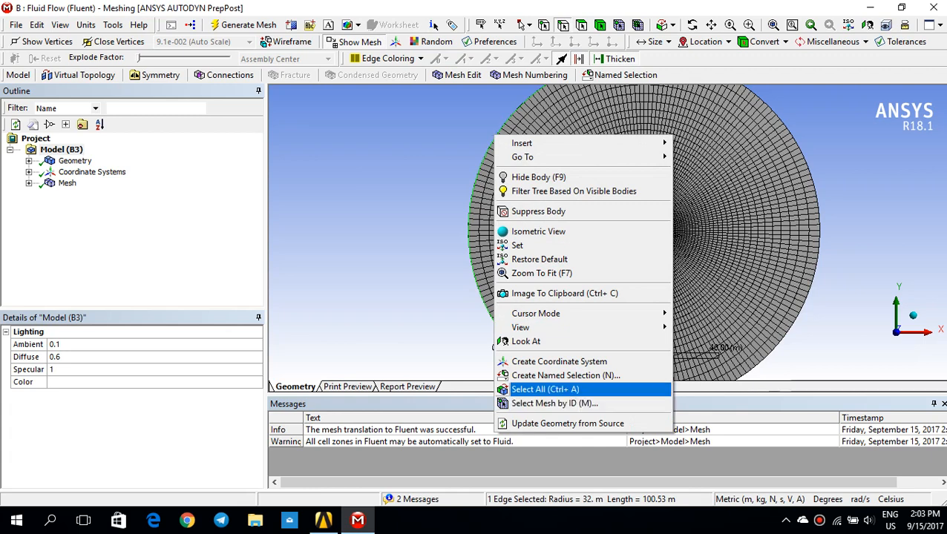
pyautogui.click(565, 376)
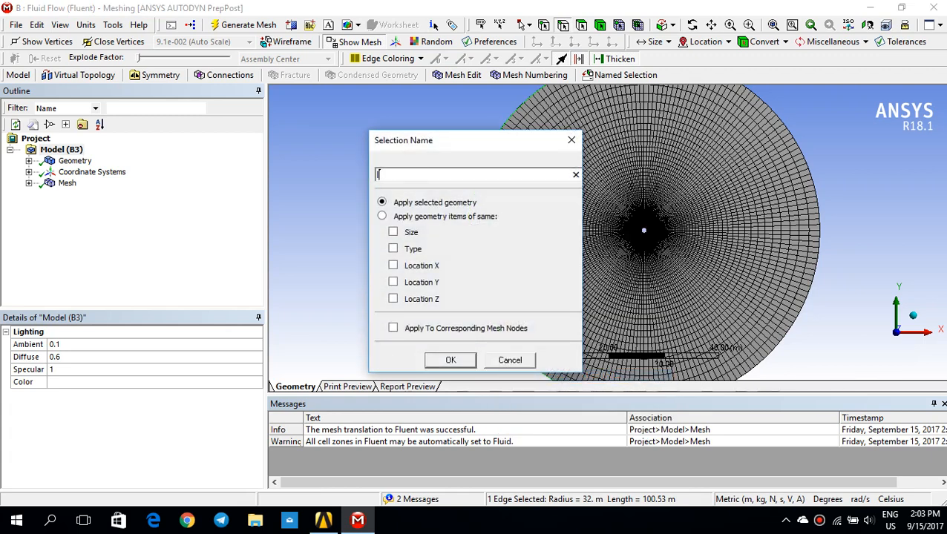
pyautogui.write('Inlet')
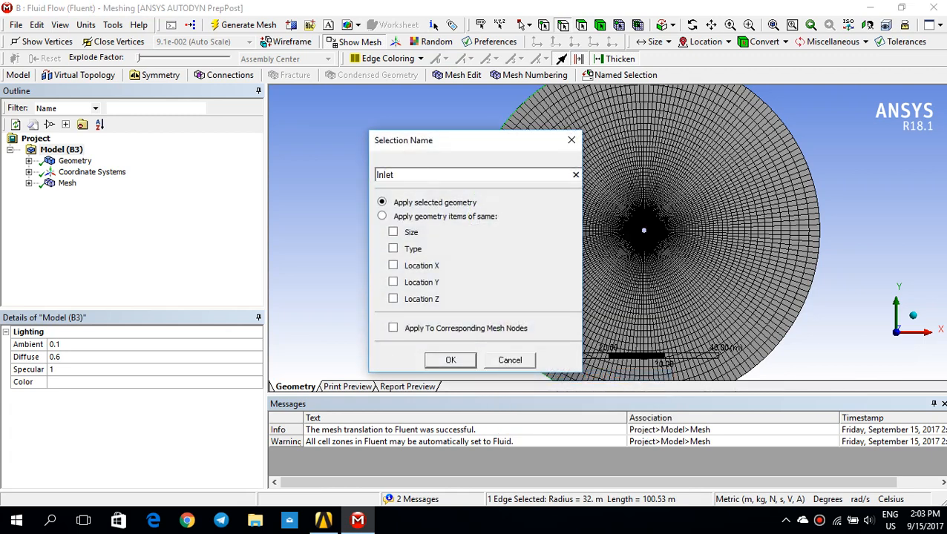
pyautogui.click(450, 360)
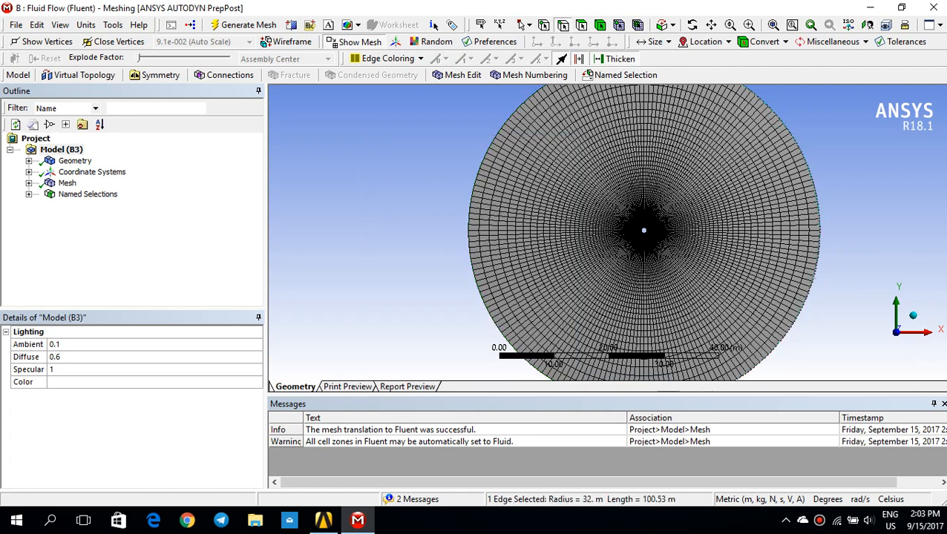
# Start another named selection for the selected outer edge and zoom toward the cylinder.
pyautogui.rightClick(667, 237)
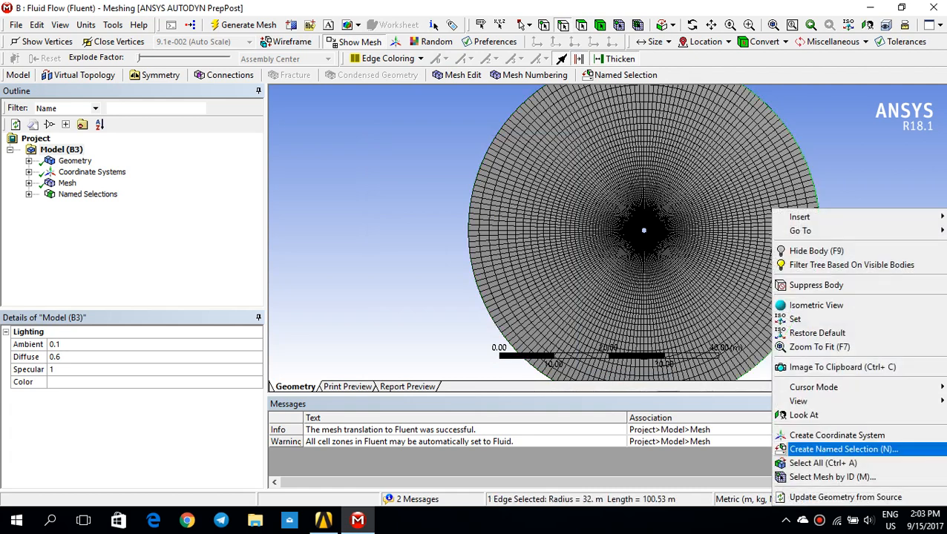
pyautogui.click(842, 449)
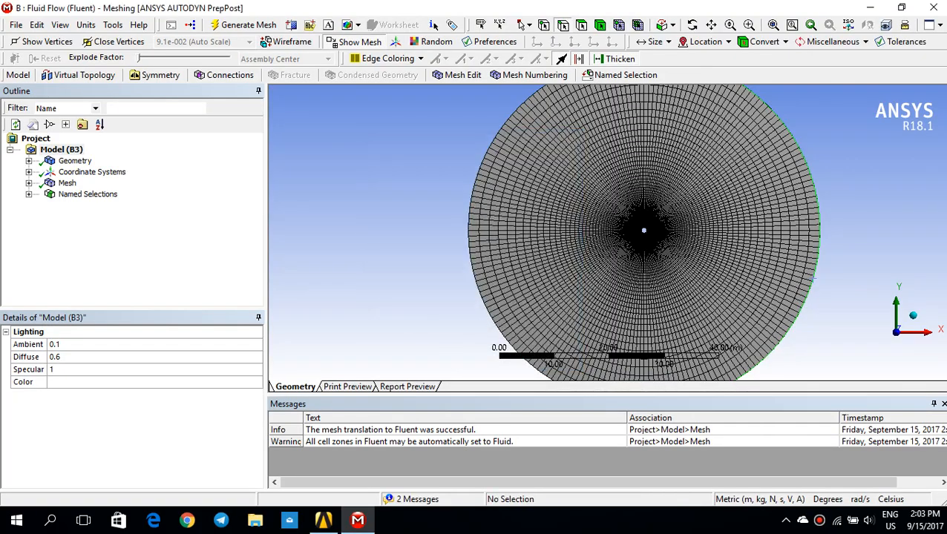
pyautogui.scroll(-3)
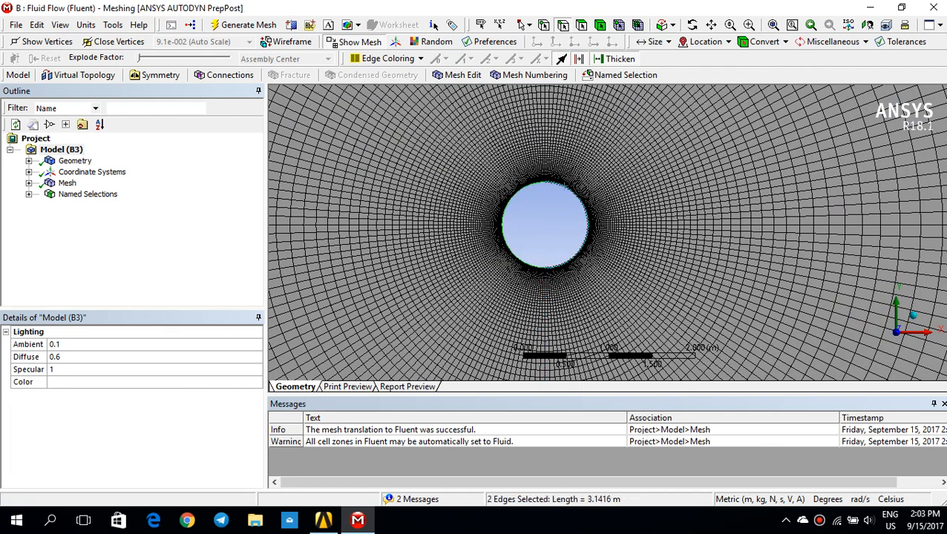
# Name the two cylinder edges CylinderWall and close Meshing to return to Workbench.
pyautogui.rightClick(546, 220)
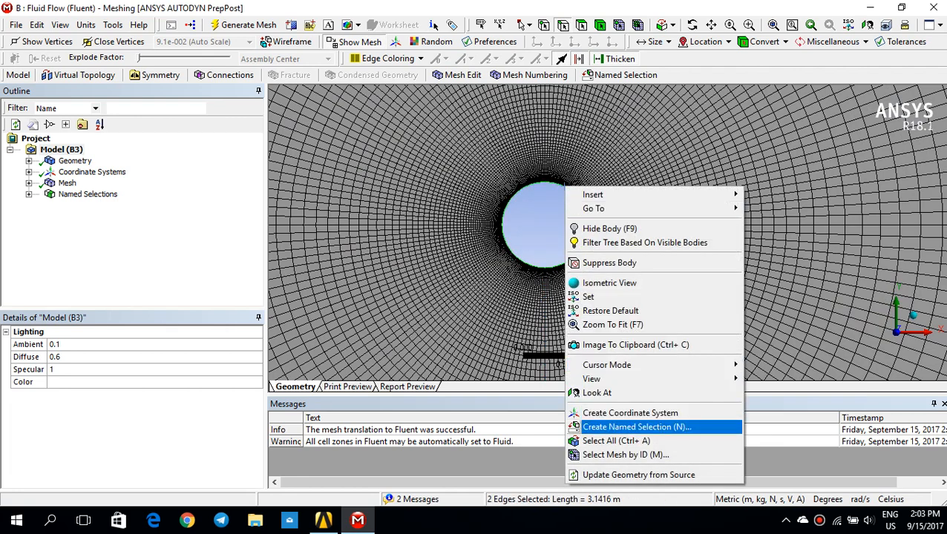
pyautogui.click(635, 427)
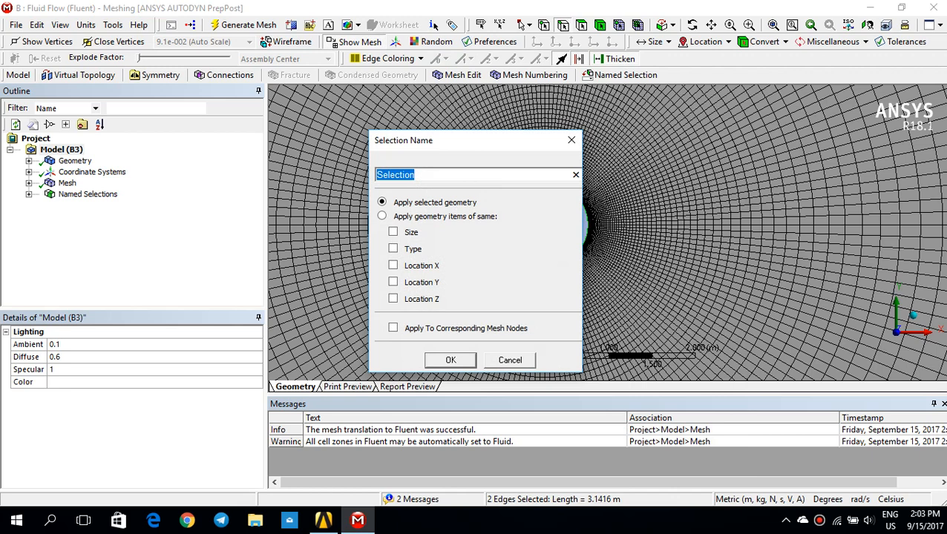
pyautogui.write('Cylin')
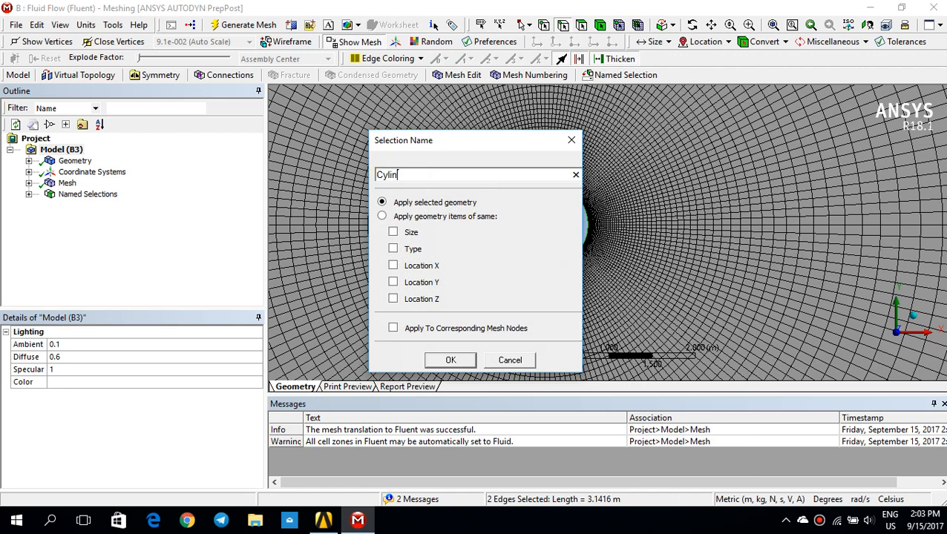
pyautogui.write('derWall')
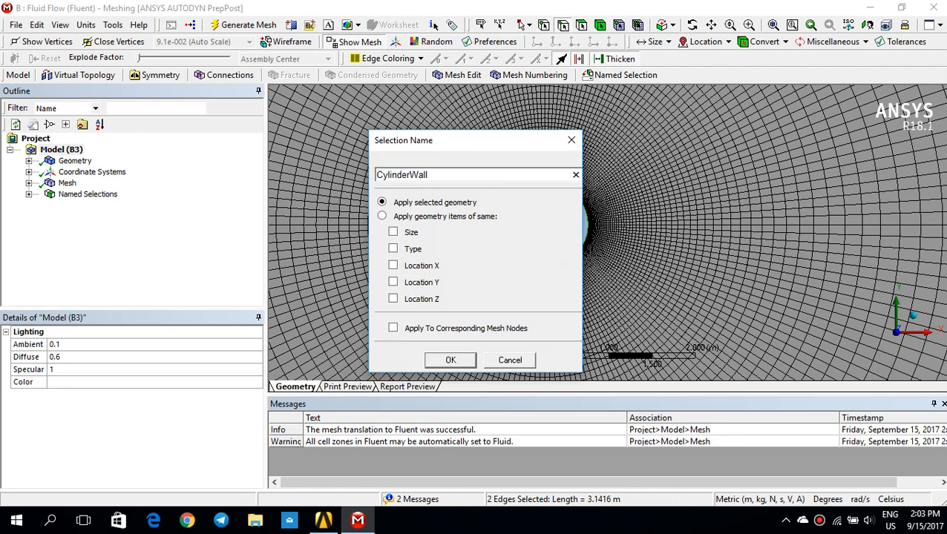
pyautogui.click(449, 361)
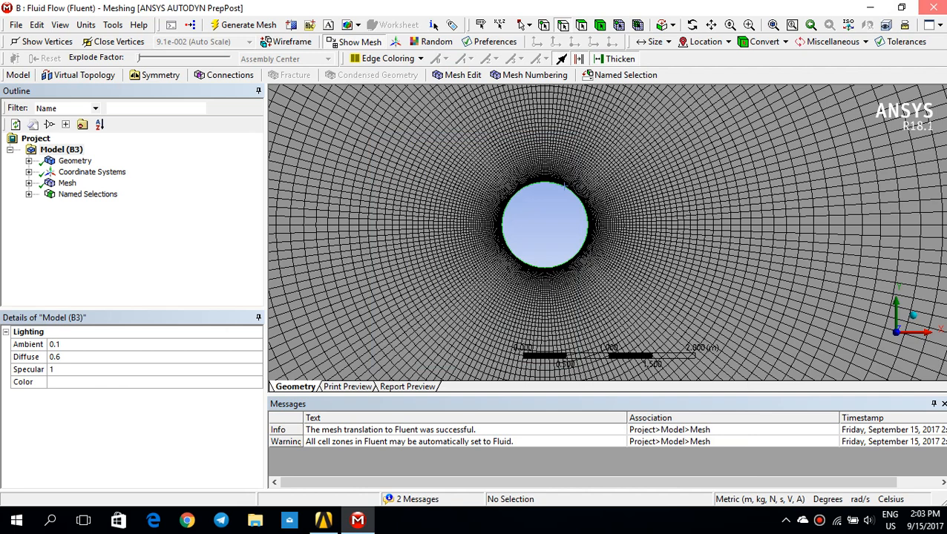
pyautogui.click(322, 520)
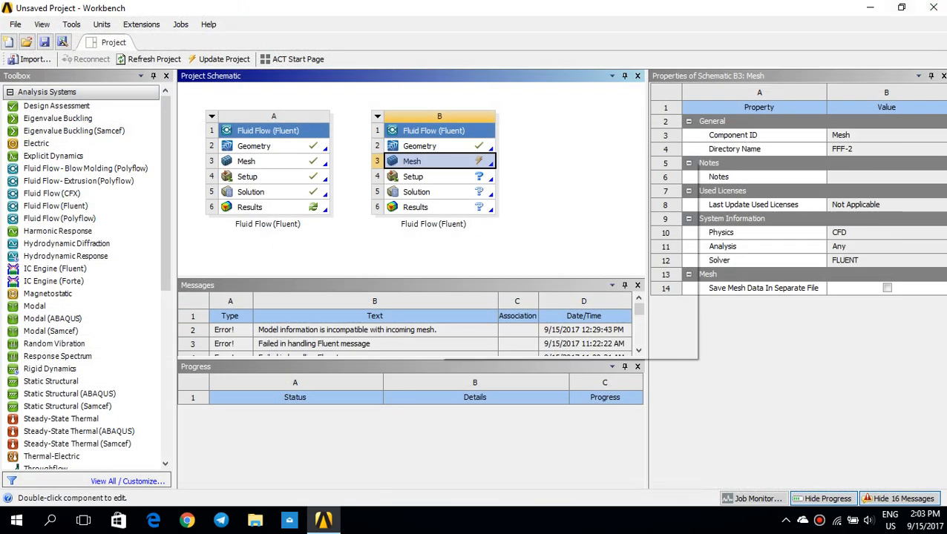
# Update system B's Mesh cell and launch the Fluent Launcher from its Setup cell.
pyautogui.rightClick(411, 160)
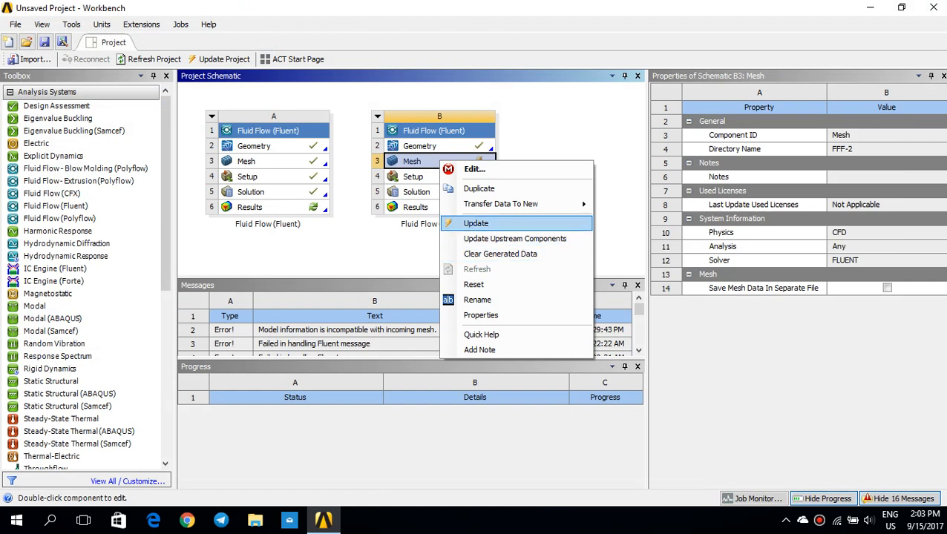
pyautogui.click(475, 223)
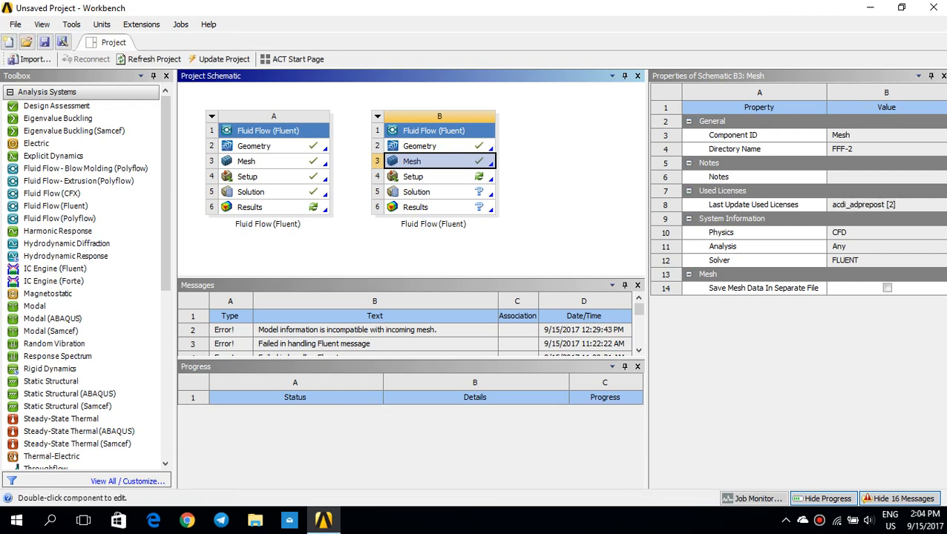
pyautogui.doubleClick(413, 175)
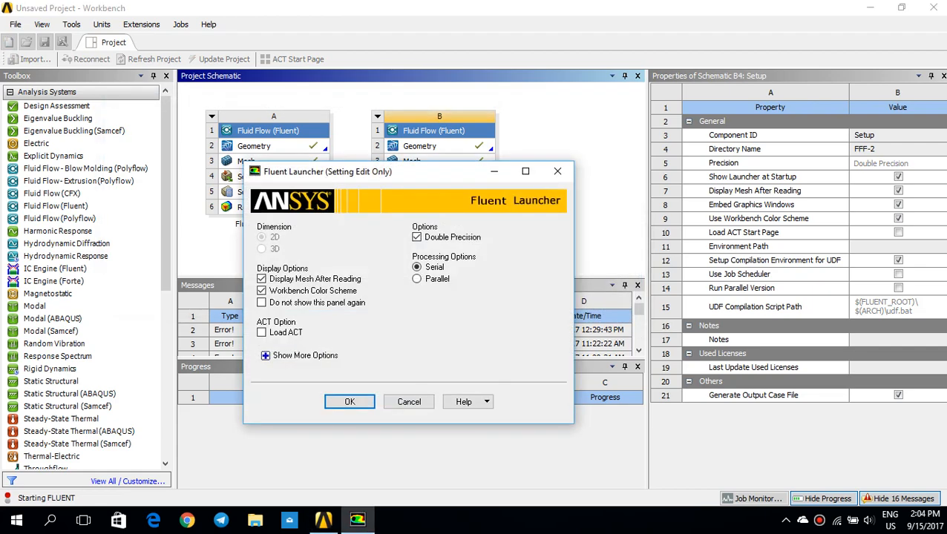
# Start Fluent with the updated mesh from the Fluent Launcher.
pyautogui.click(349, 401)
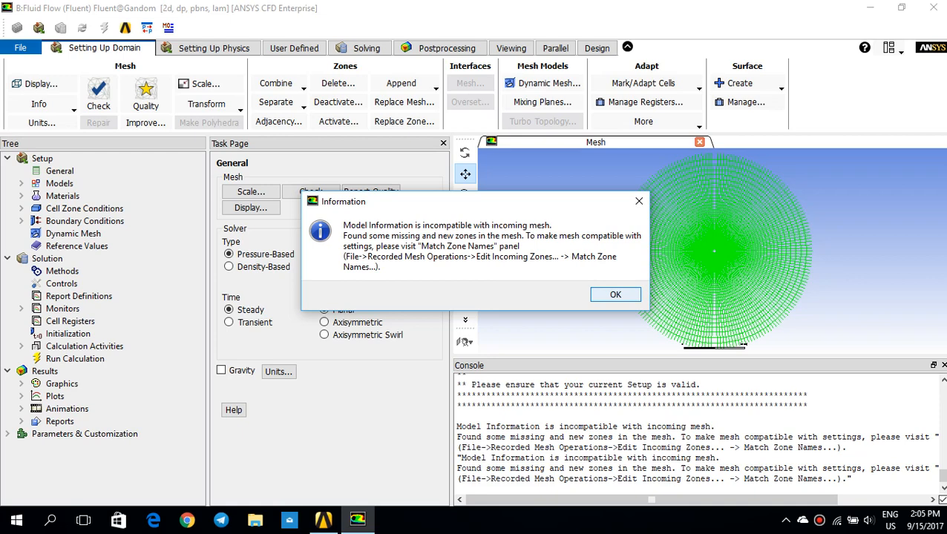
# Match incoming zones cylinderwall, outlet and inlet, discarding the unmatched old wall zone.
pyautogui.click(614, 294)
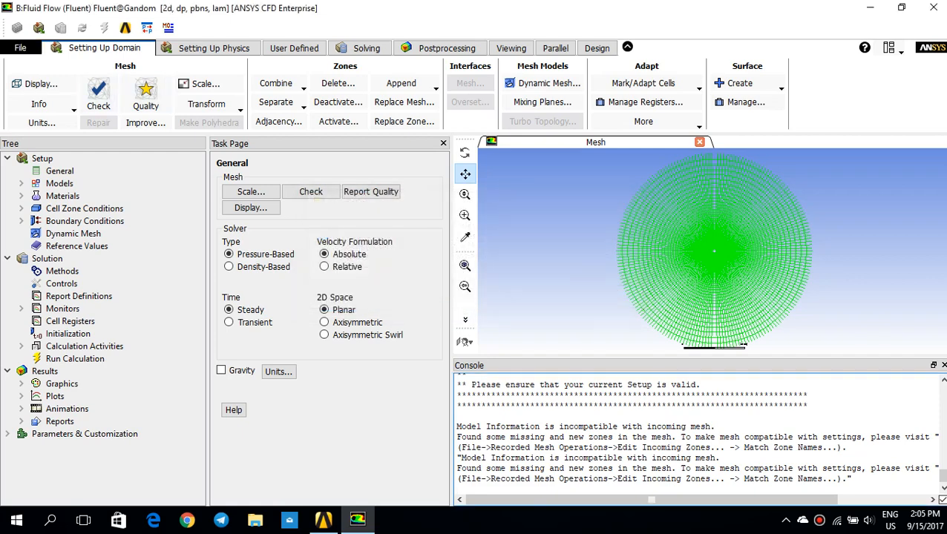
pyautogui.click(21, 48)
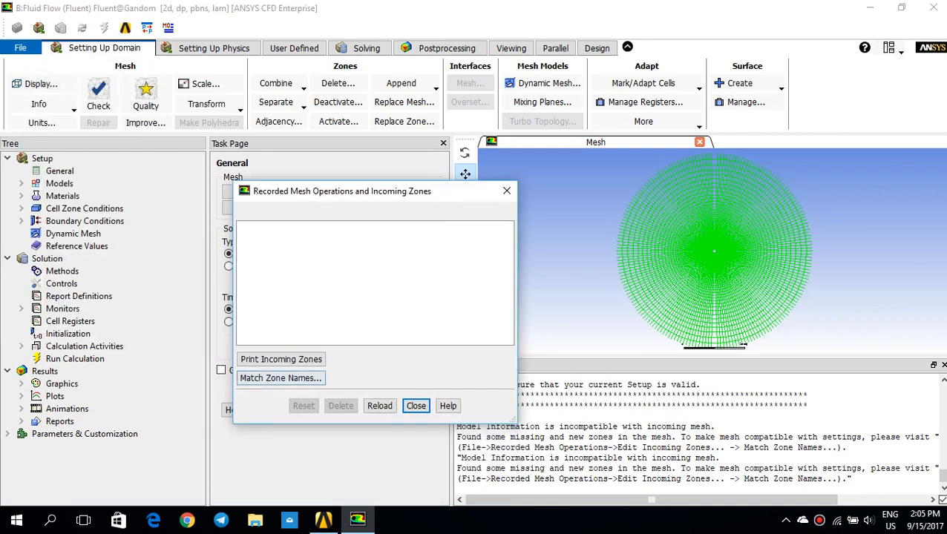
pyautogui.click(281, 378)
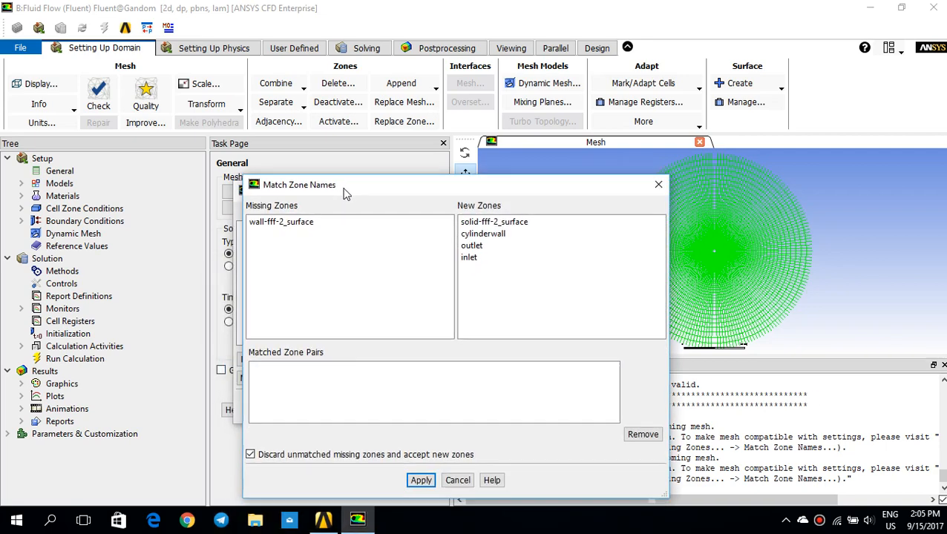
pyautogui.click(282, 222)
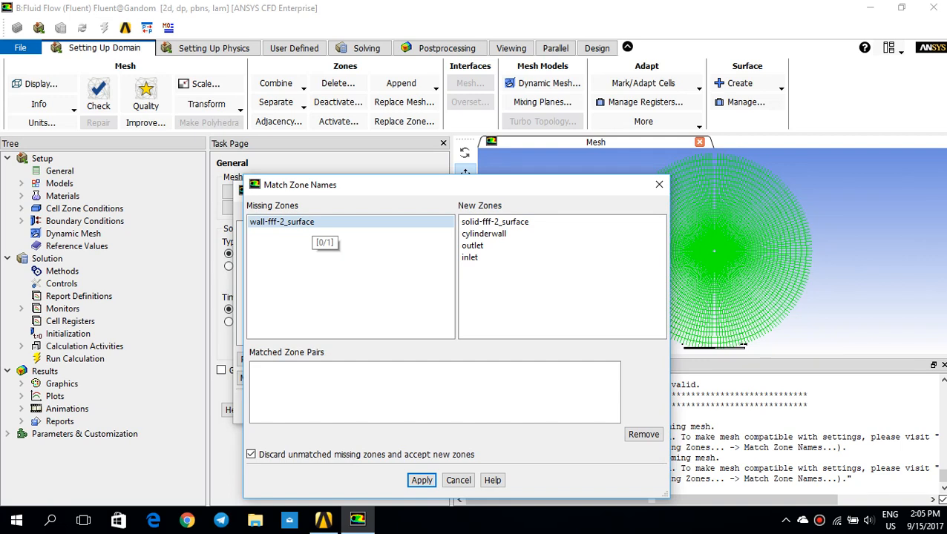
pyautogui.click(484, 233)
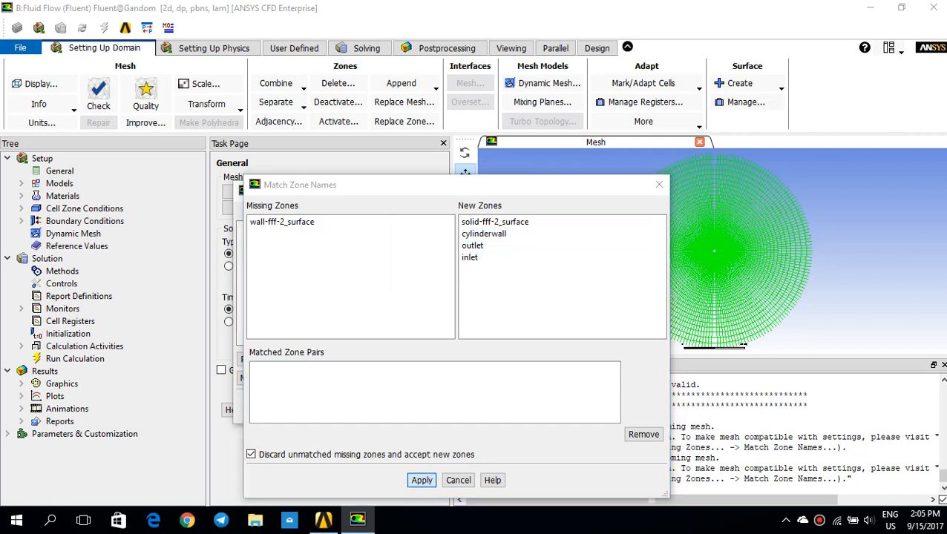
pyautogui.click(422, 481)
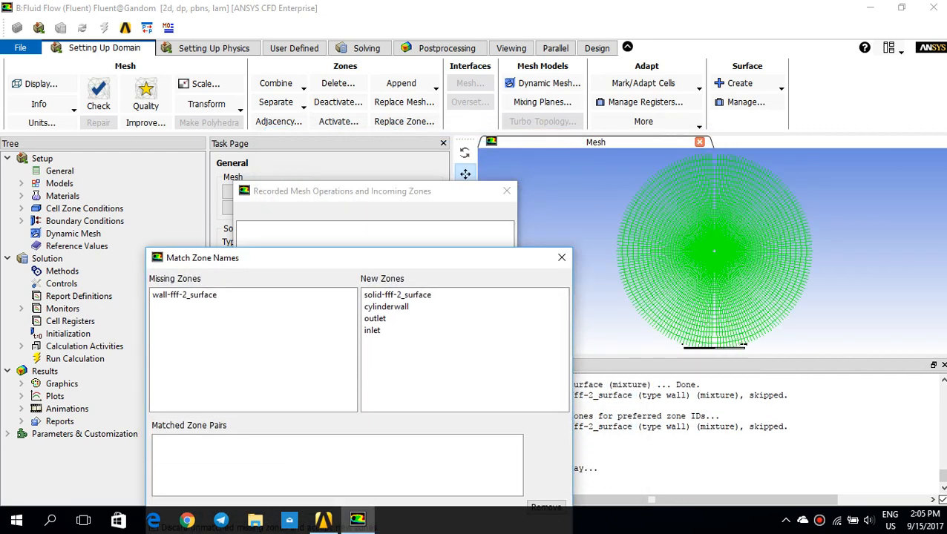
pyautogui.click(561, 259)
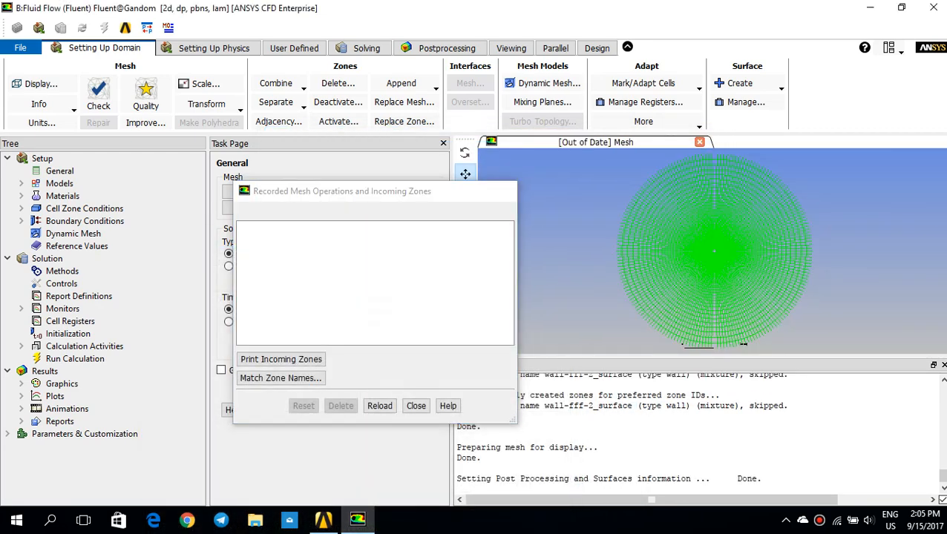
# Inspect the cylinderwall boundary as a wall and leave it unchanged.
pyautogui.click(416, 406)
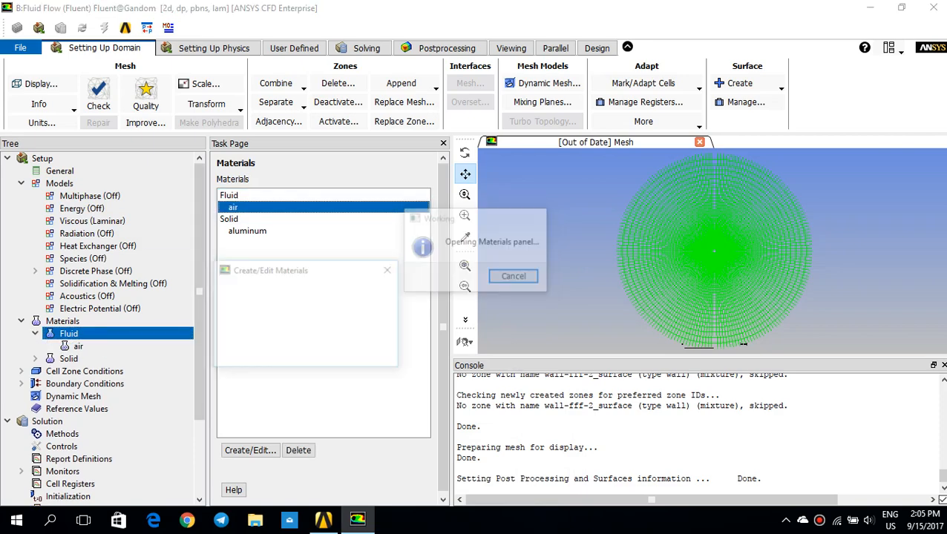
pyautogui.click(249, 451)
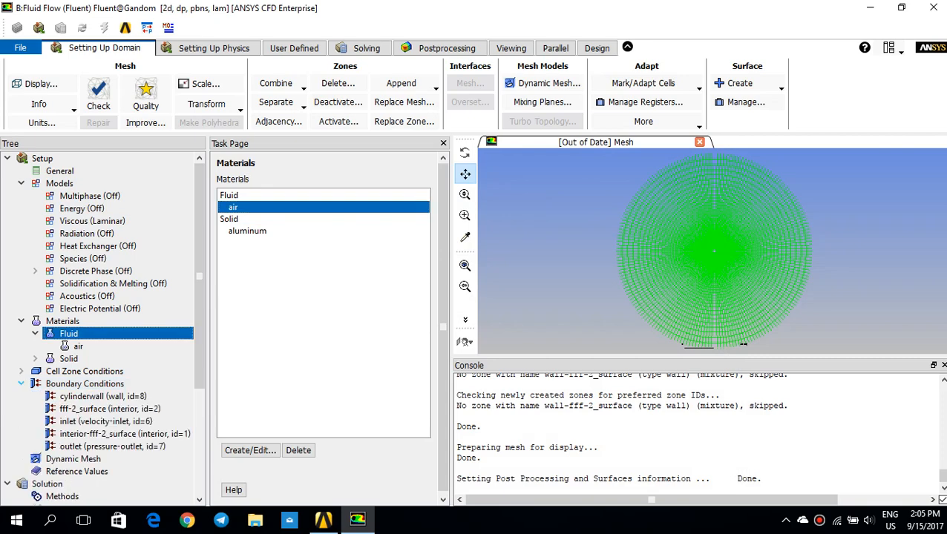
pyautogui.click(124, 433)
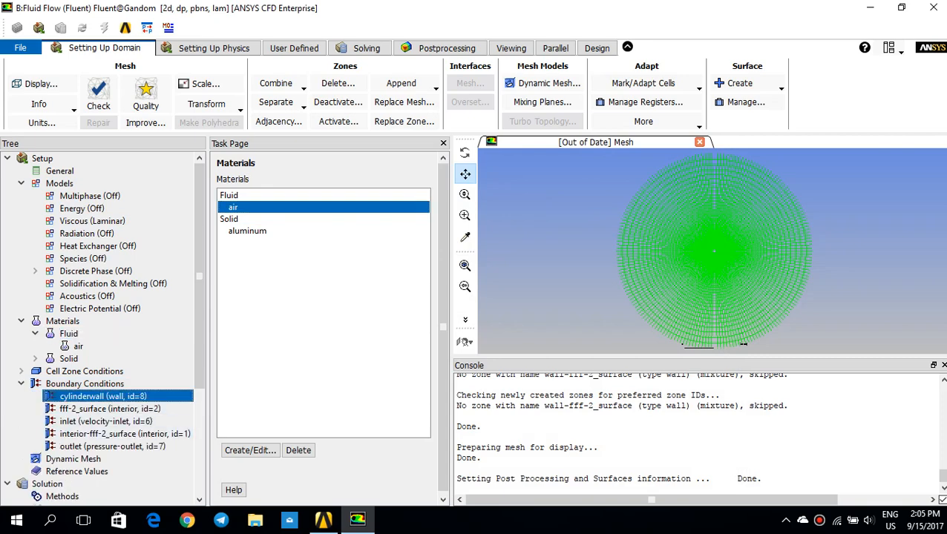
pyautogui.doubleClick(103, 394)
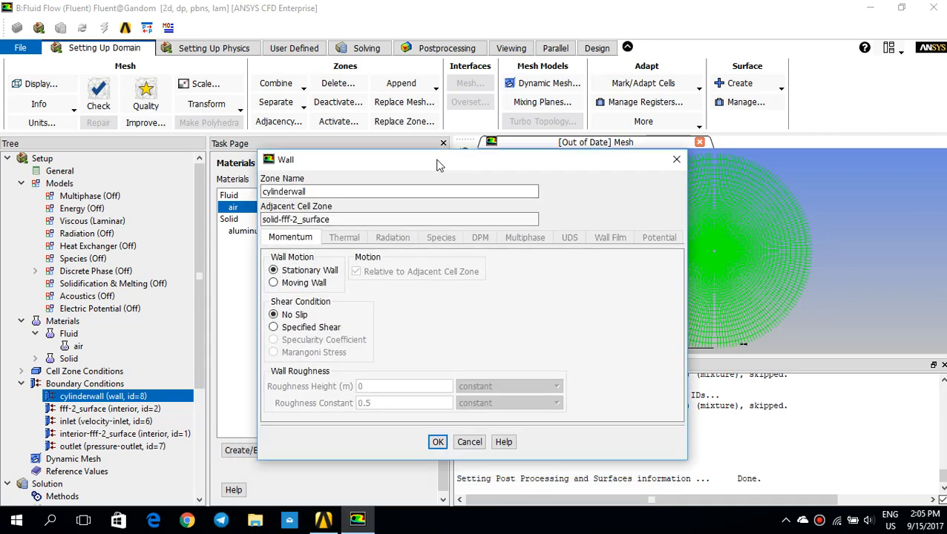
pyautogui.click(436, 442)
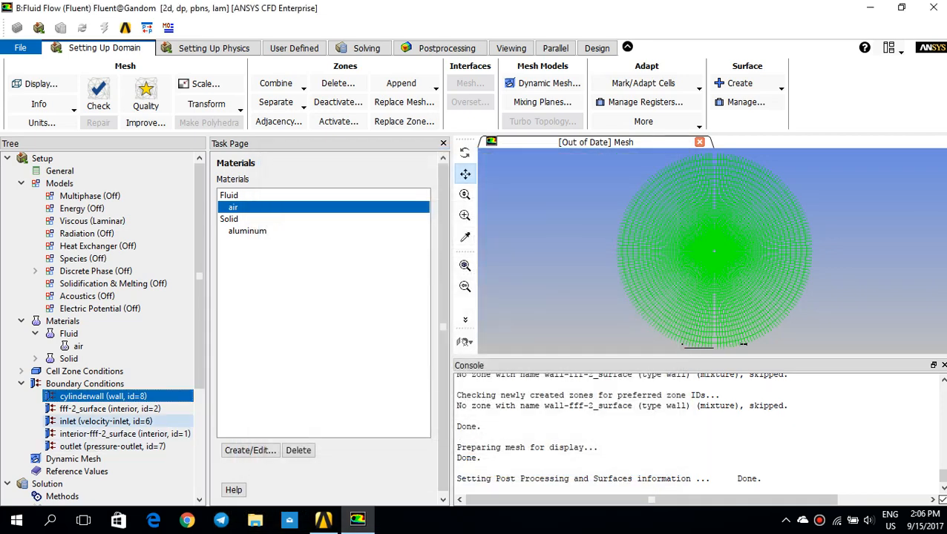
# Set the inlet velocity-inlet to be specified by components.
pyautogui.click(105, 422)
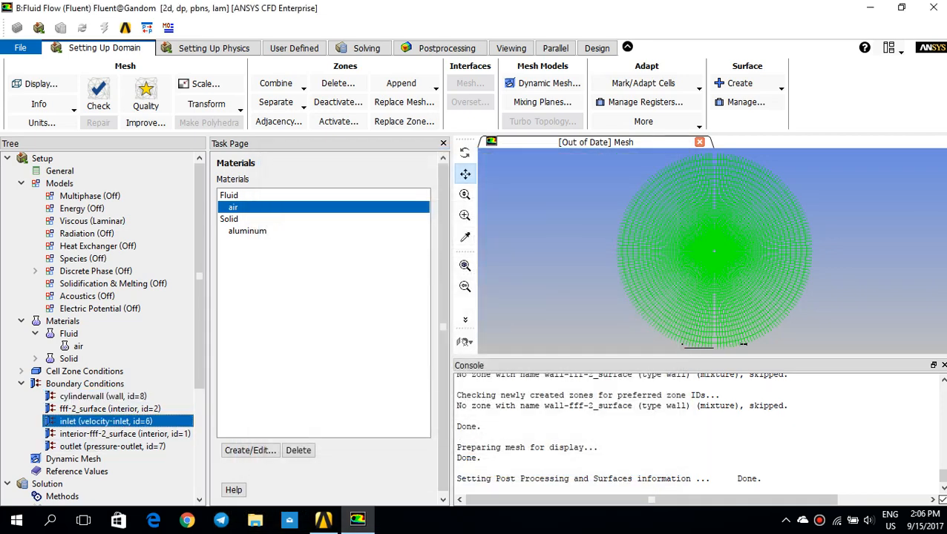
pyautogui.doubleClick(107, 421)
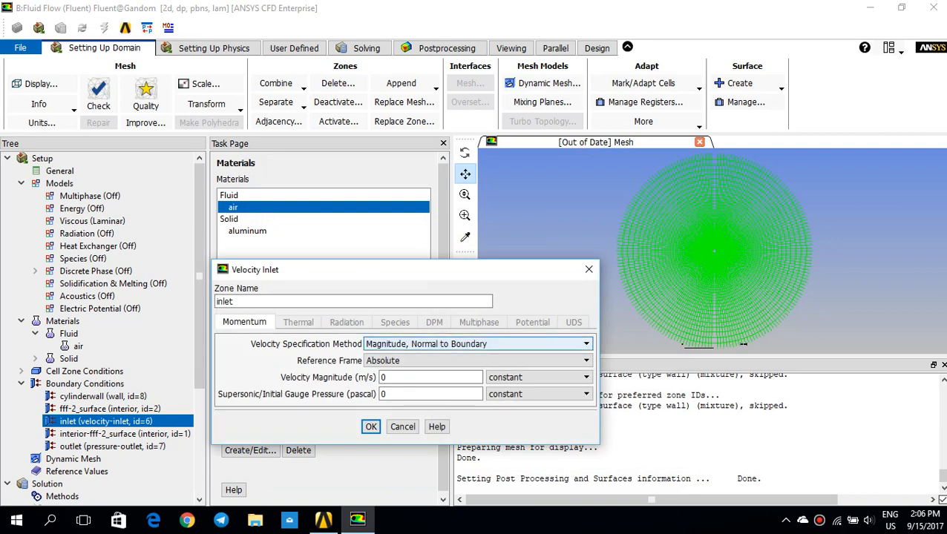
pyautogui.click(585, 344)
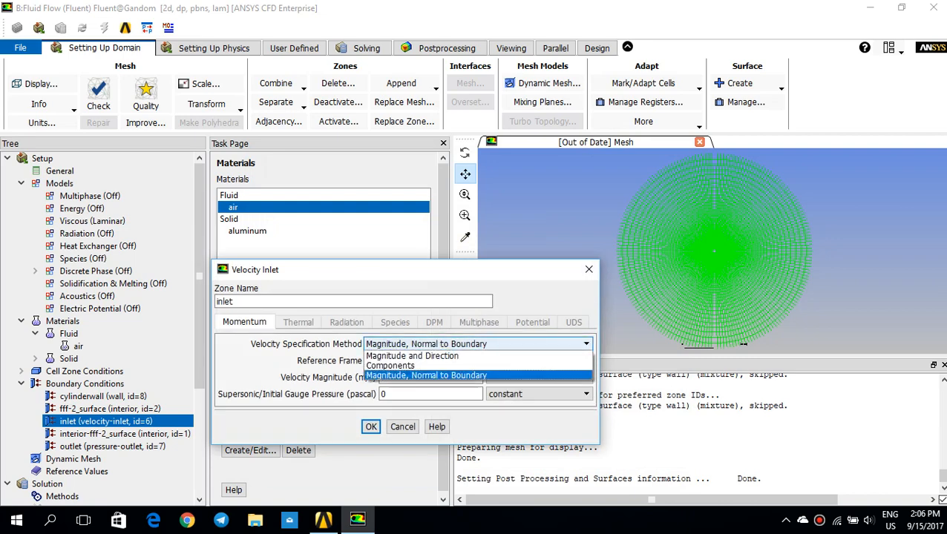
pyautogui.click(389, 365)
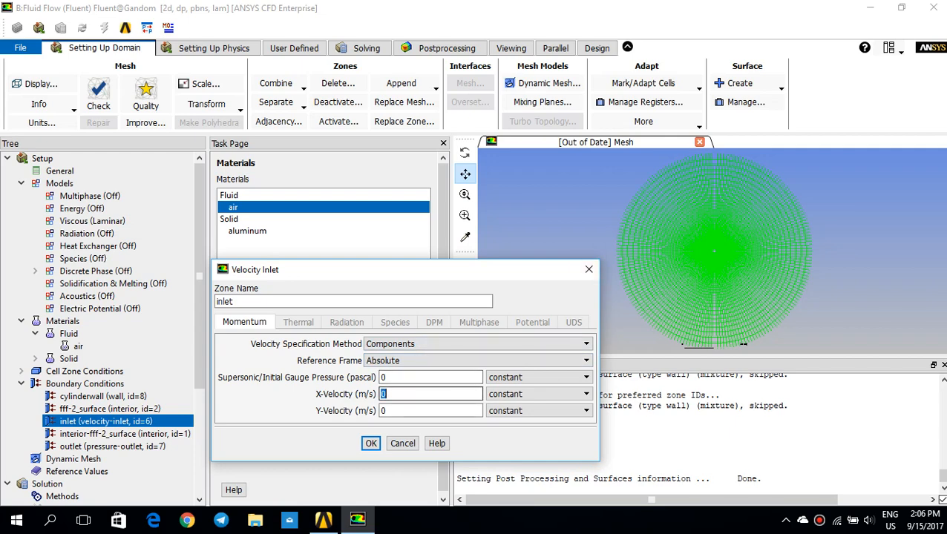
pyautogui.click(402, 442)
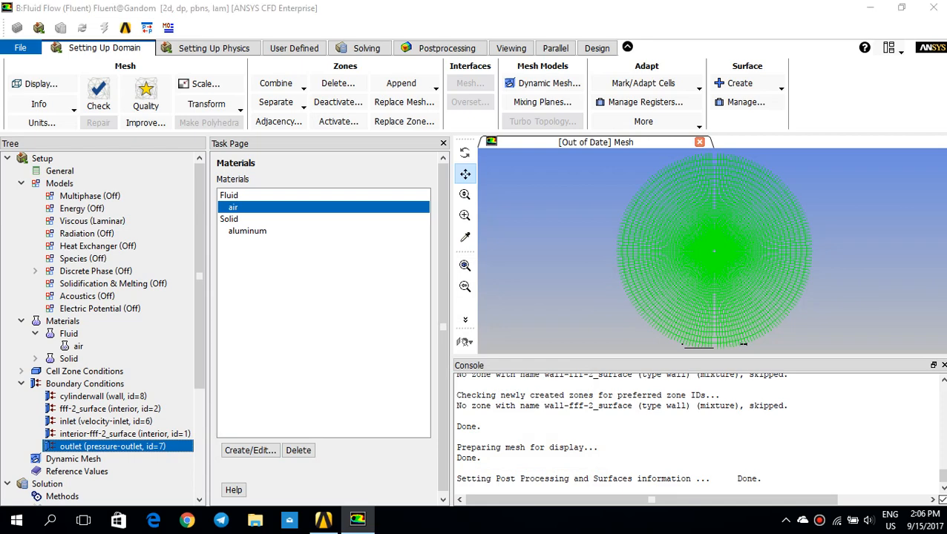
# Confirm the outlet as a pressure outlet with 0 gauge pressure.
pyautogui.doubleClick(112, 446)
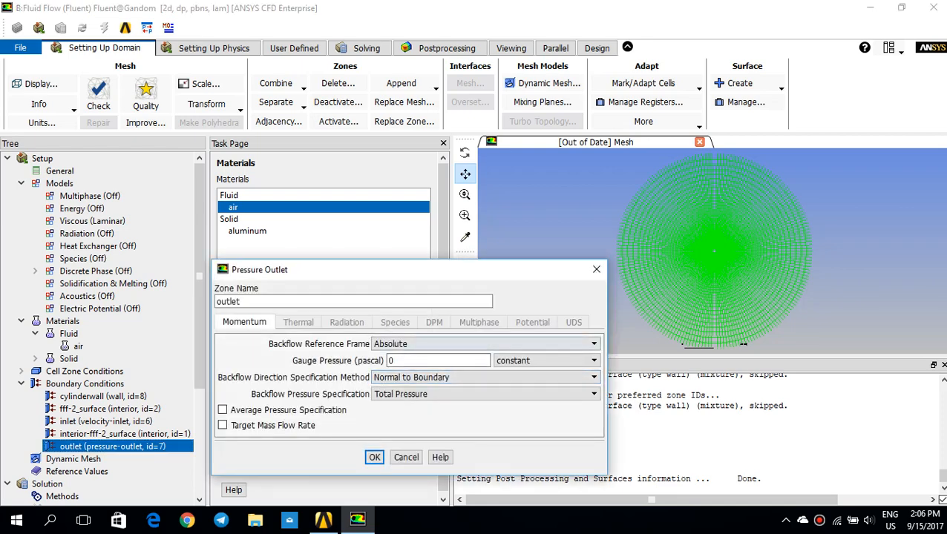
pyautogui.click(374, 457)
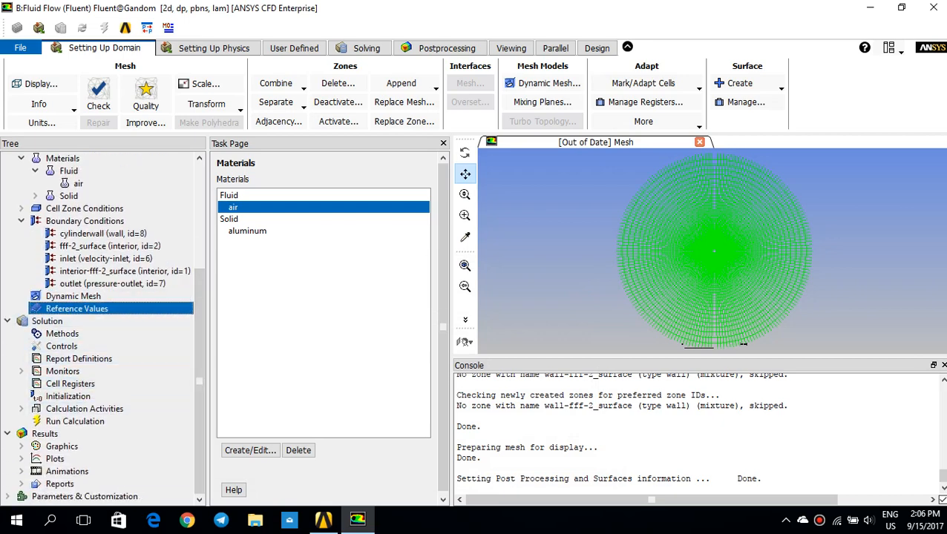
# Compute the reference values from the inlet boundary.
pyautogui.click(77, 307)
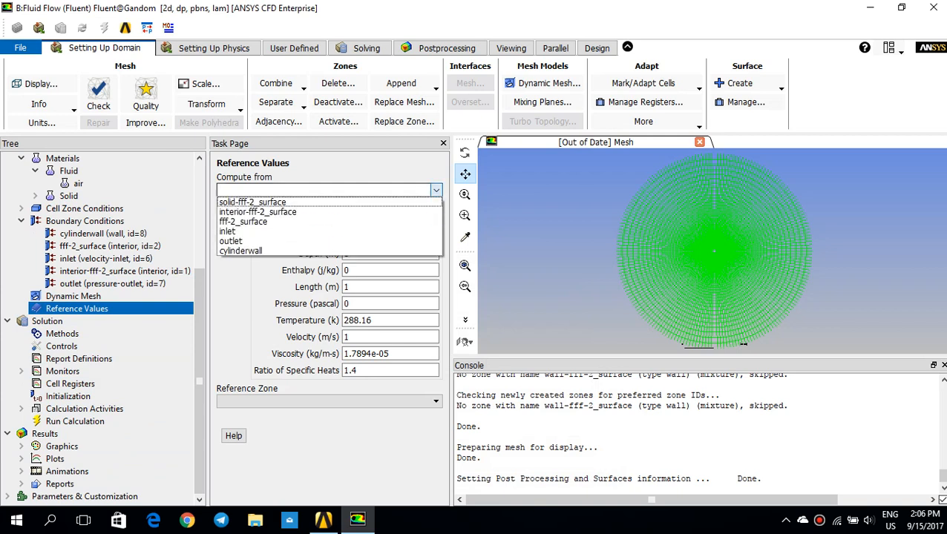
pyautogui.click(227, 231)
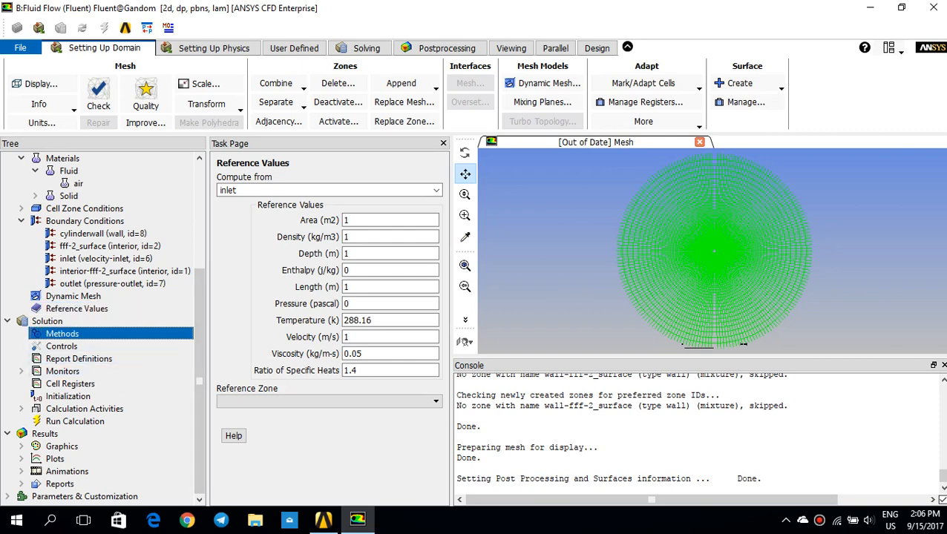
# Review solution methods: SIMPLE coupling with second-order pressure and momentum schemes.
pyautogui.click(63, 332)
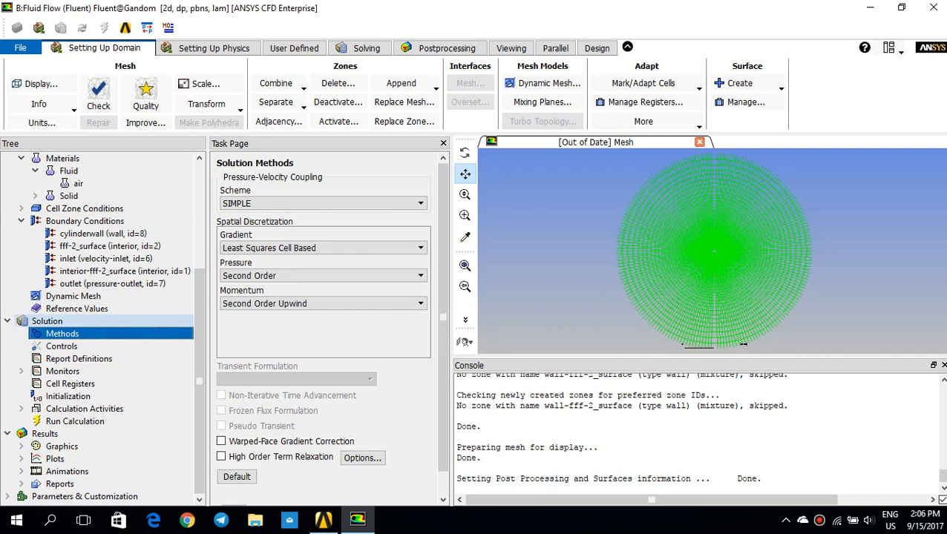
pyautogui.click(125, 270)
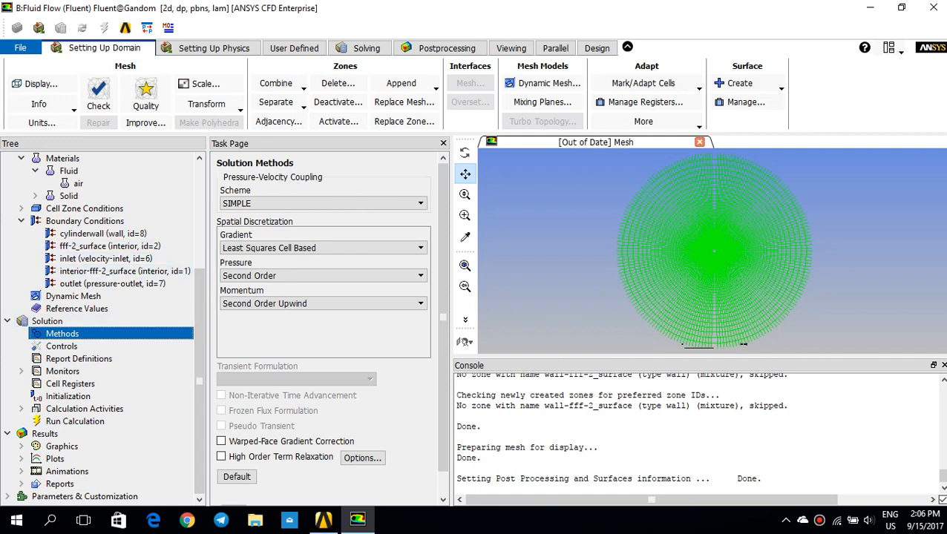
pyautogui.click(68, 395)
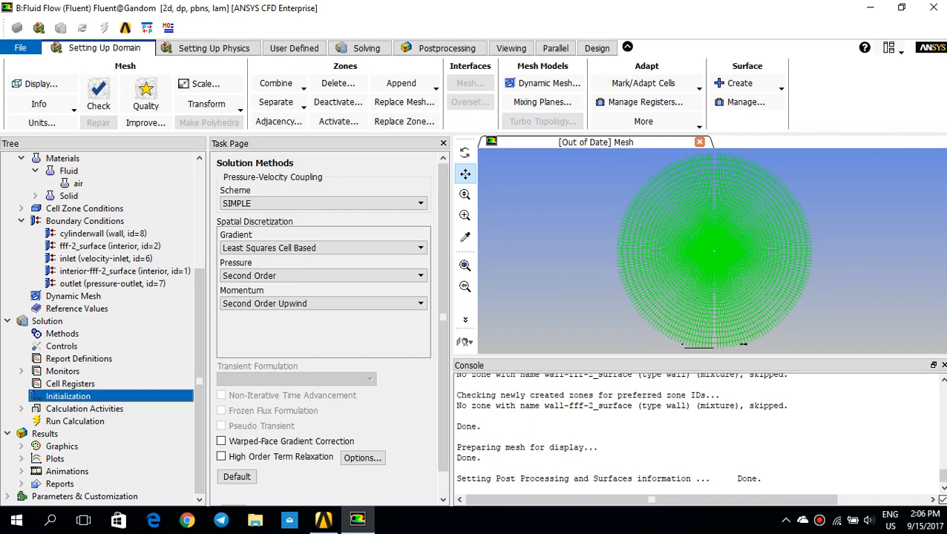
# Choose standard initialization computed from the inlet.
pyautogui.click(69, 394)
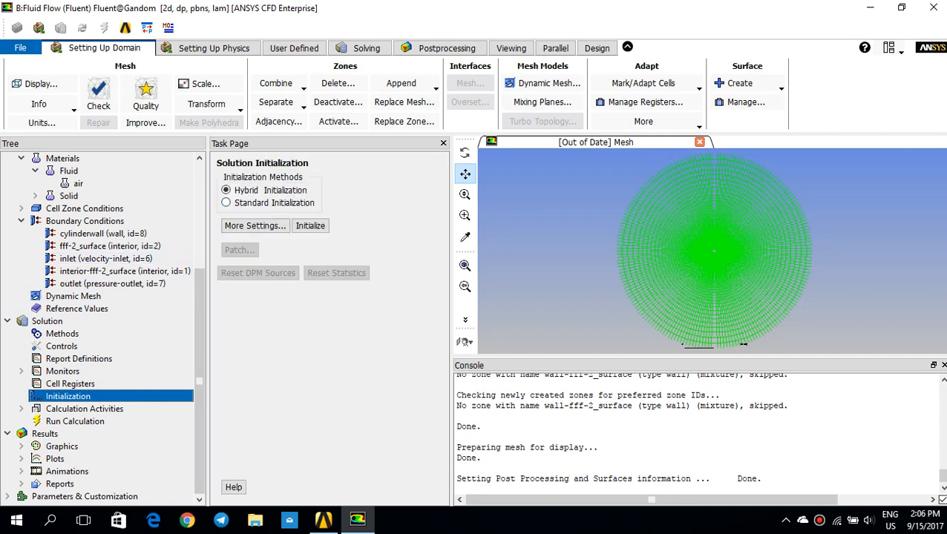
pyautogui.click(225, 202)
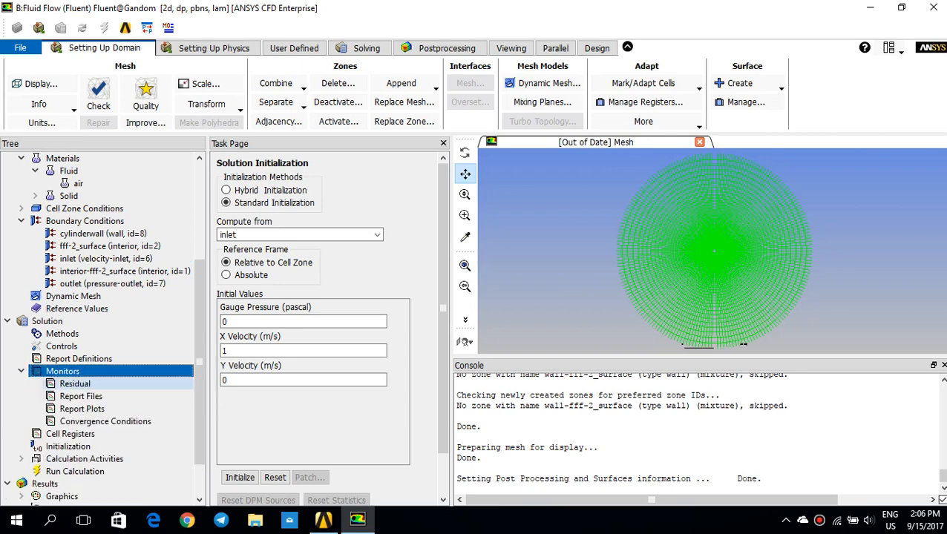
# Set residual criteria to 0.000001 for continuity and both velocities.
pyautogui.doubleClick(75, 383)
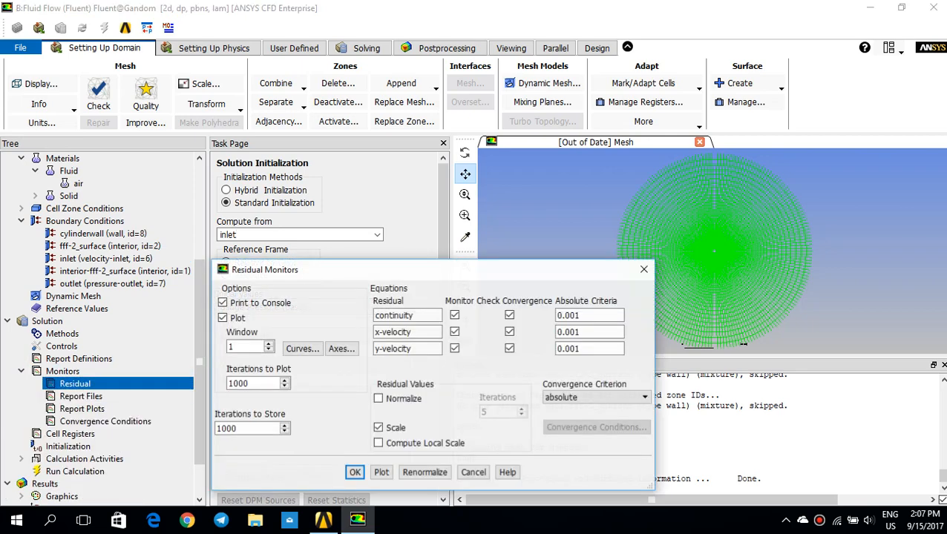
pyautogui.click(589, 315)
pyautogui.write('0.000001')
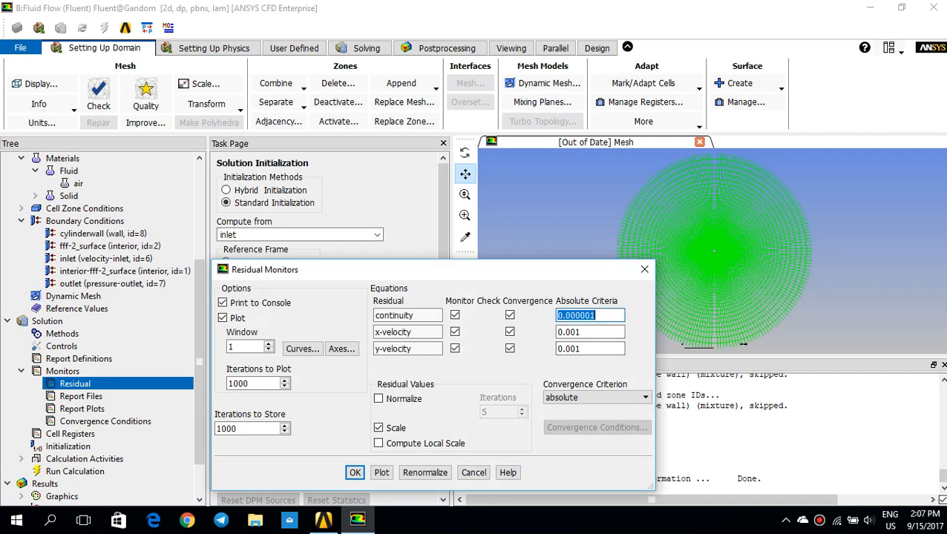
pyautogui.click(589, 332)
pyautogui.write('0.000001')
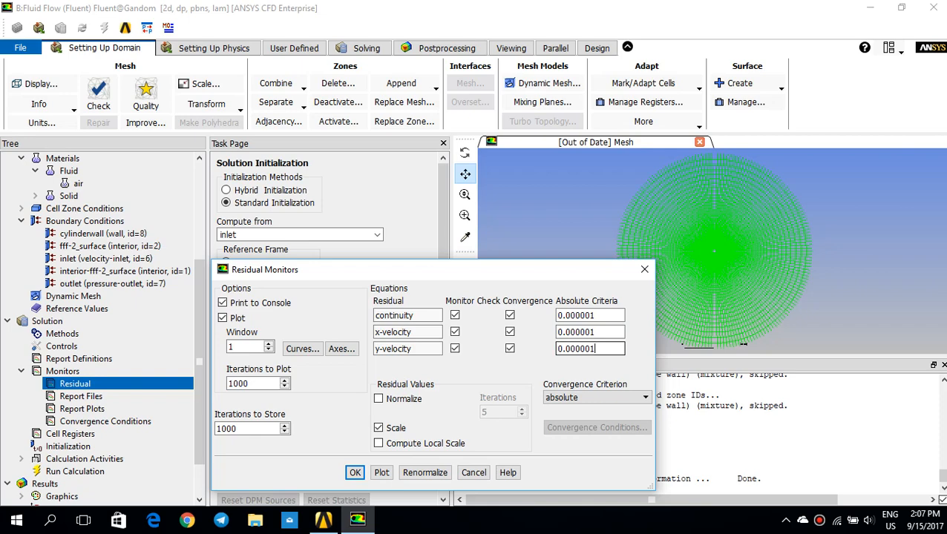
pyautogui.click(355, 472)
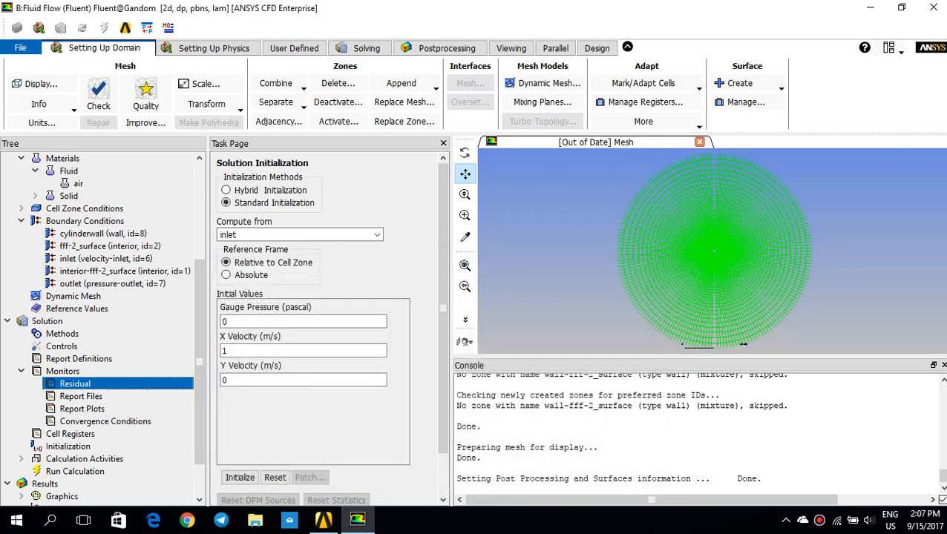
# Initialize the flow field with the standard initialization.
pyautogui.click(68, 446)
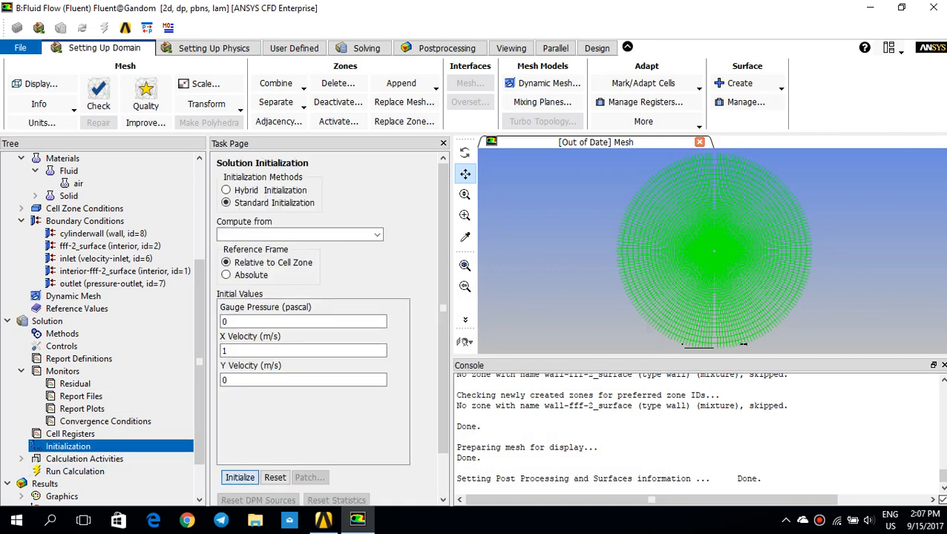
pyautogui.click(241, 478)
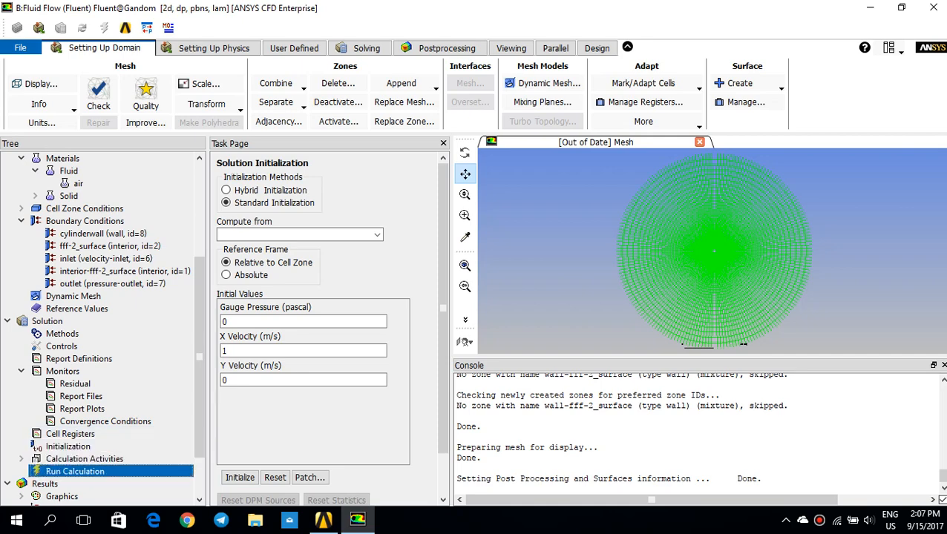
# Run the calculation with 2000 iterations until it completes.
pyautogui.click(75, 472)
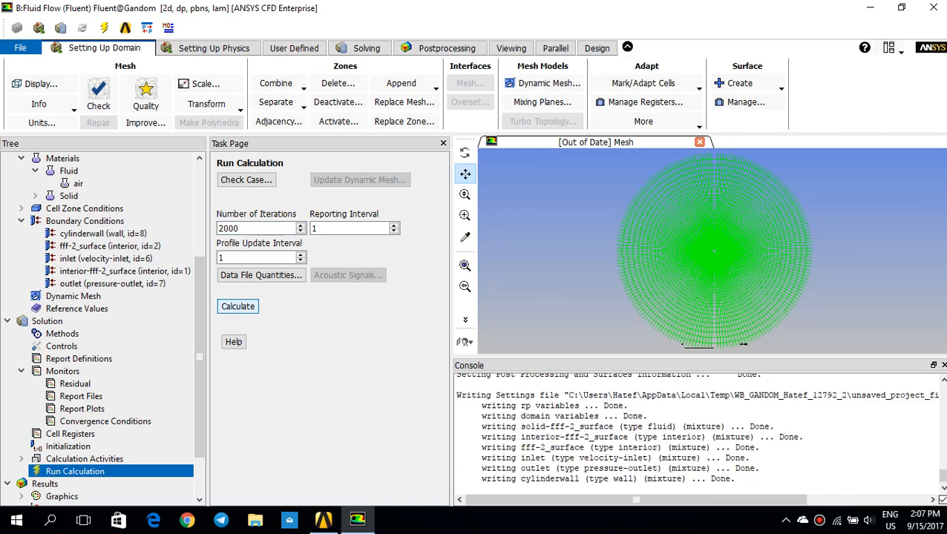
pyautogui.click(238, 305)
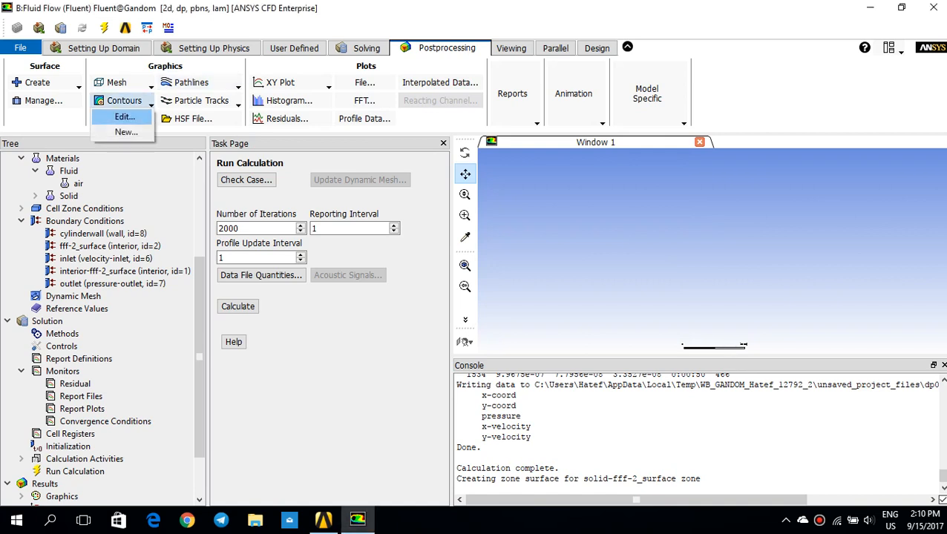
# Display filled contours of velocity magnitude showing the cylinder wake.
pyautogui.click(125, 116)
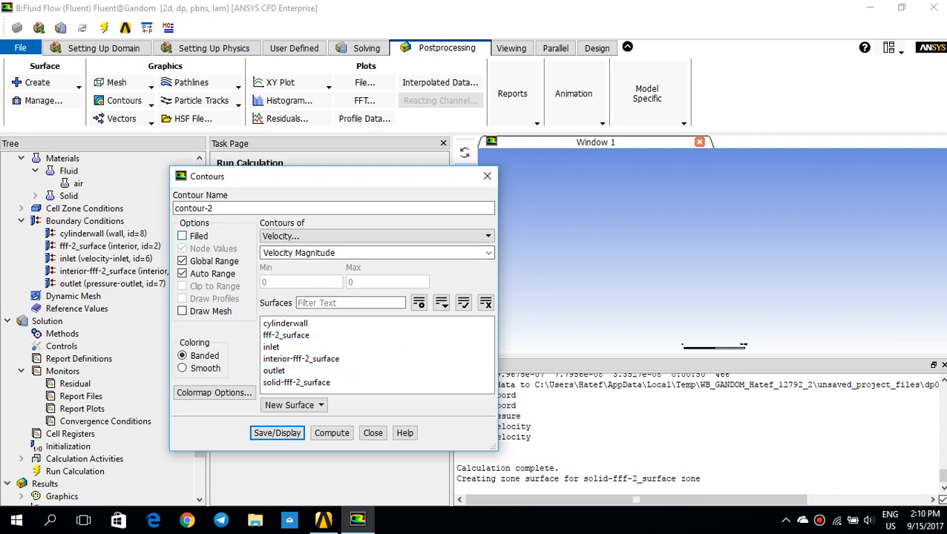
pyautogui.click(181, 235)
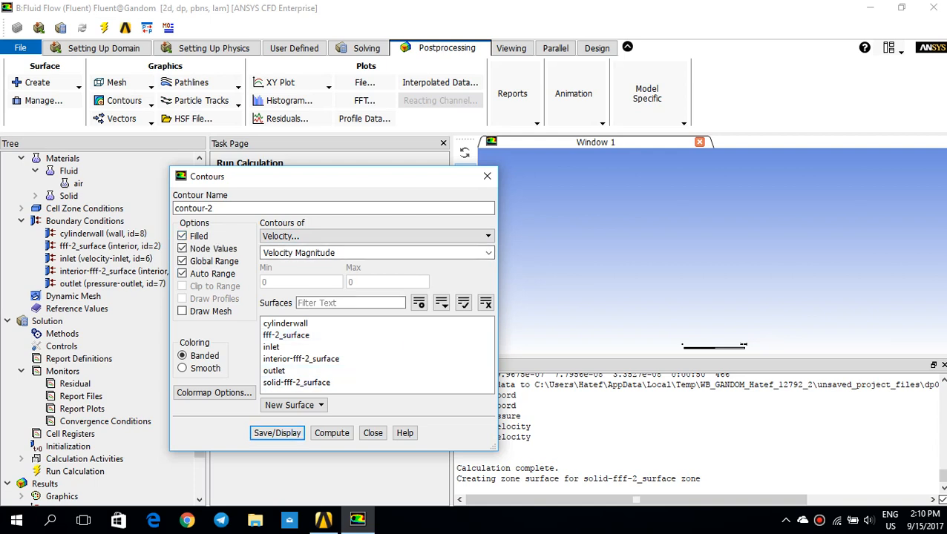
pyautogui.click(276, 434)
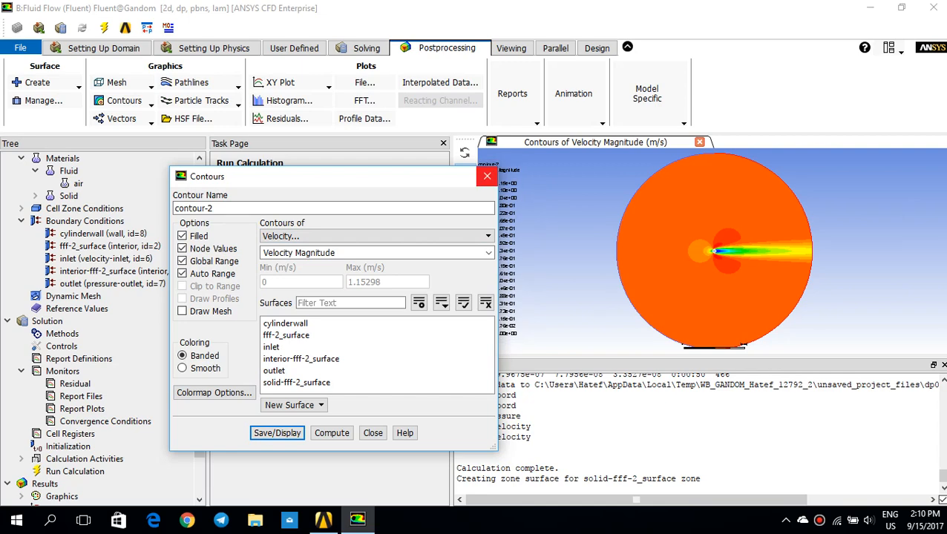
pyautogui.click(372, 433)
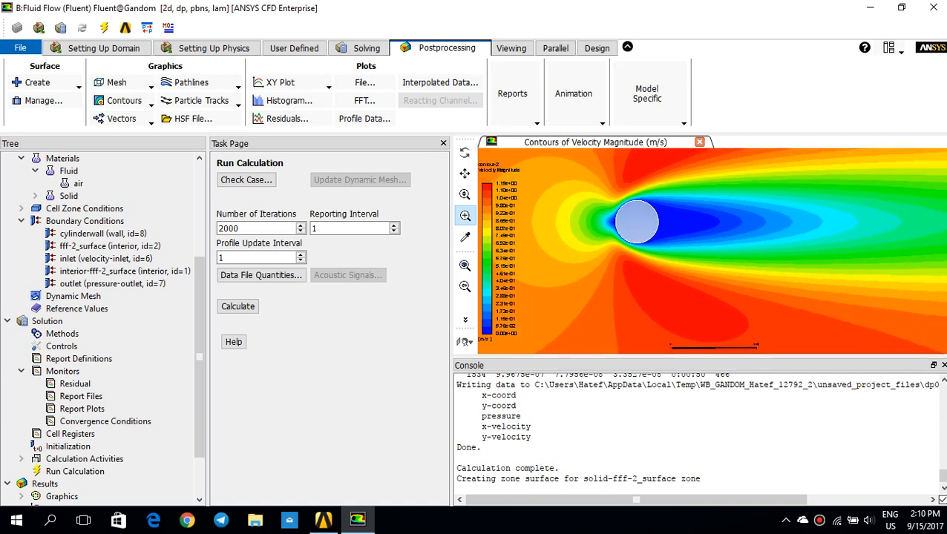
pyautogui.click(125, 101)
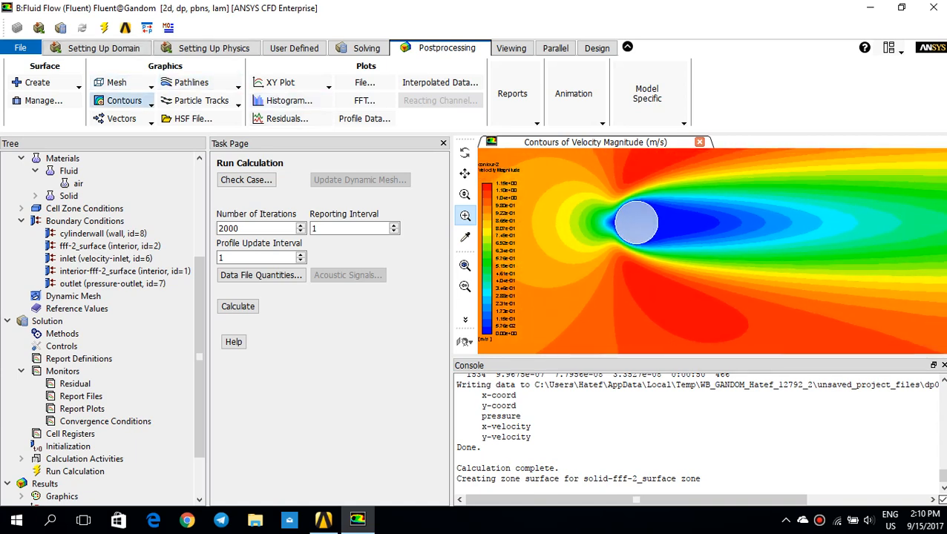
# Display filled static pressure contours around the cylinder.
pyautogui.click(125, 101)
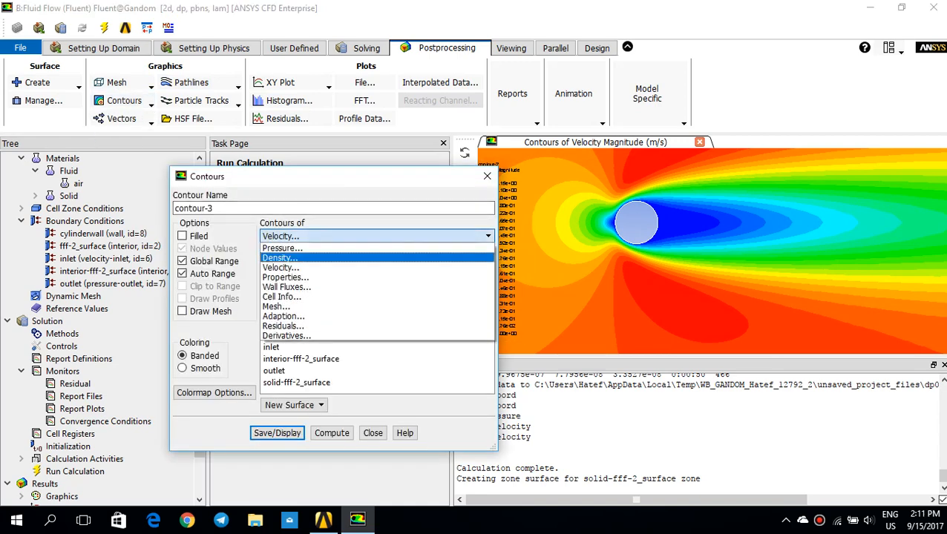
pyautogui.click(282, 248)
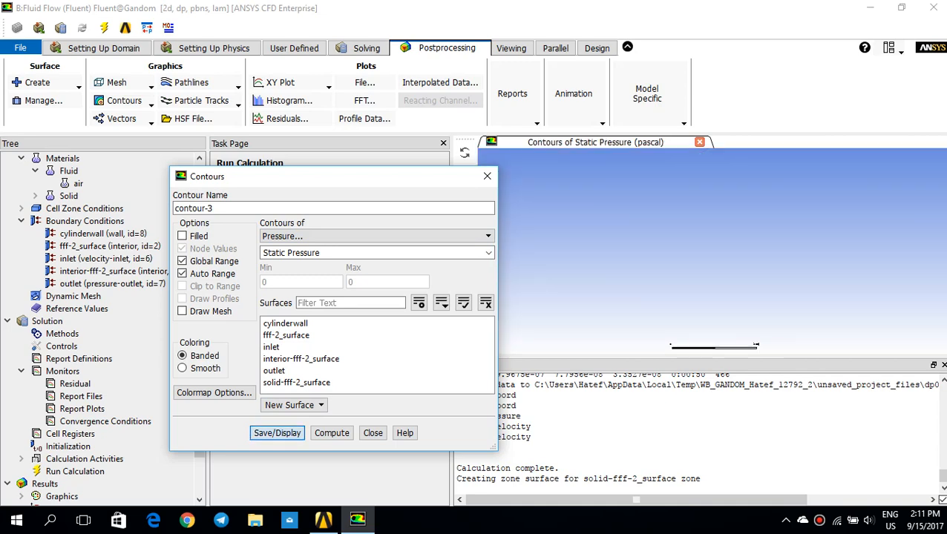
pyautogui.click(276, 433)
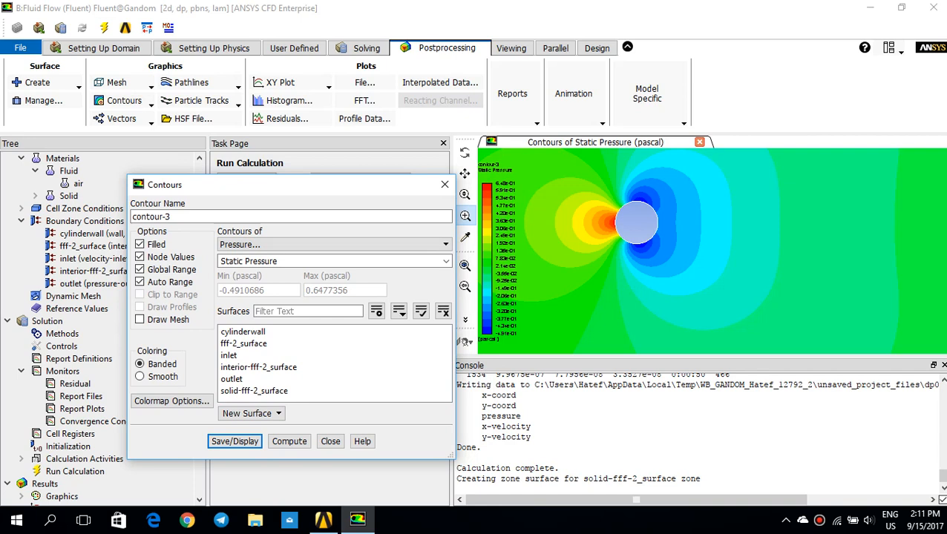
pyautogui.click(330, 441)
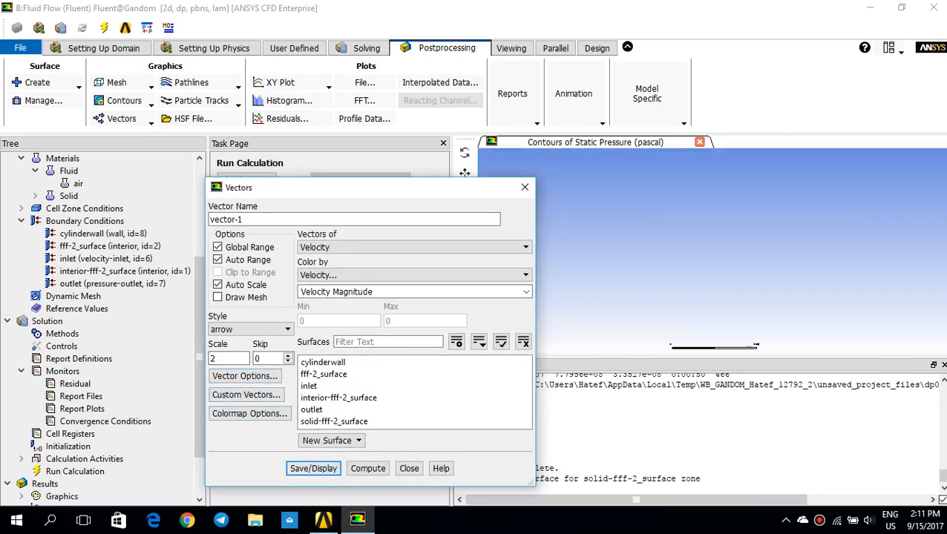
# Display velocity vectors colored by velocity magnitude around the cylinder.
pyautogui.click(312, 469)
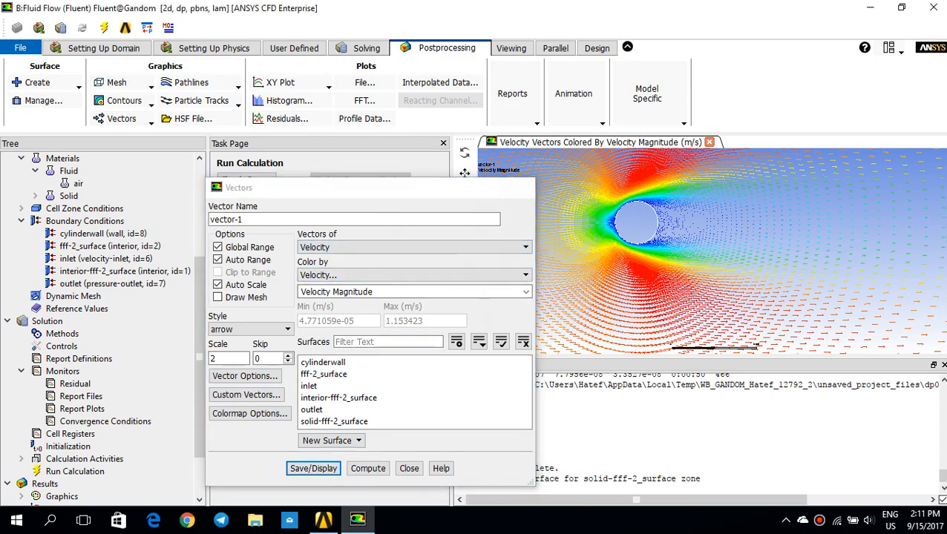
pyautogui.click(408, 469)
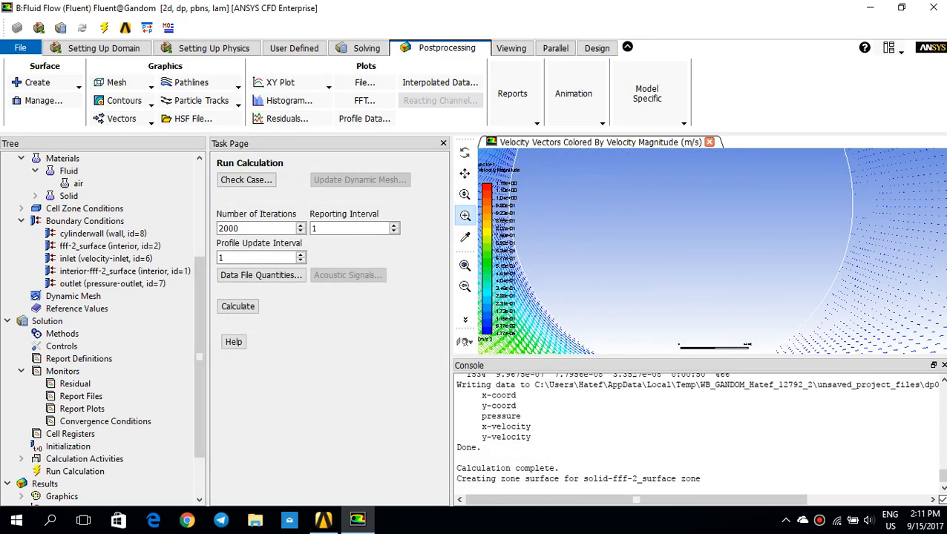